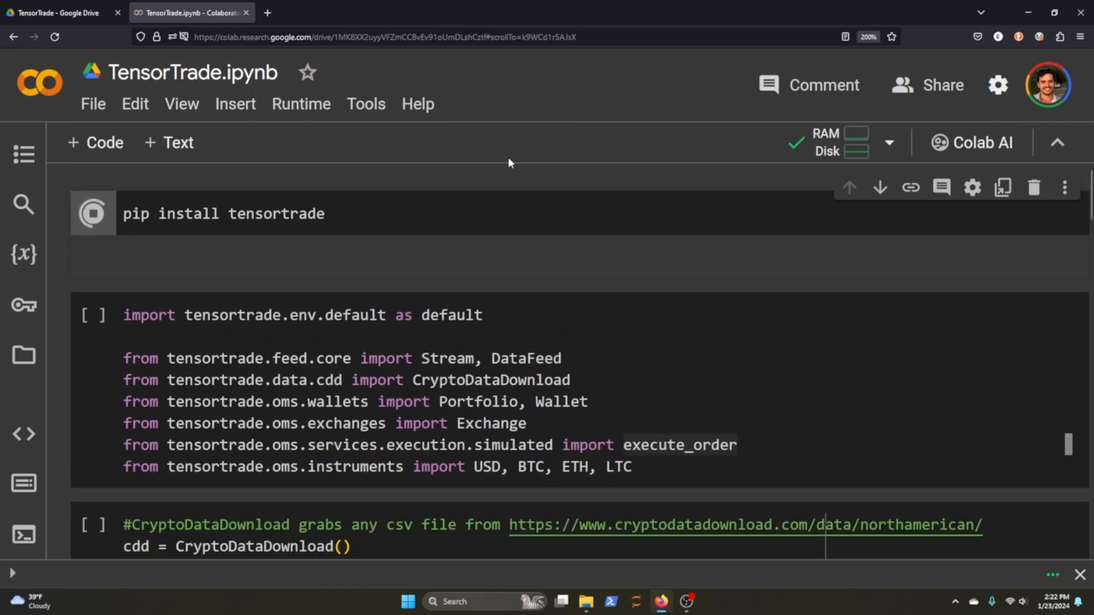
Run the pip install tensortrade cell, then the TensorTrade import cell.
{"action": "left_click", "coordinate": [91, 213]}
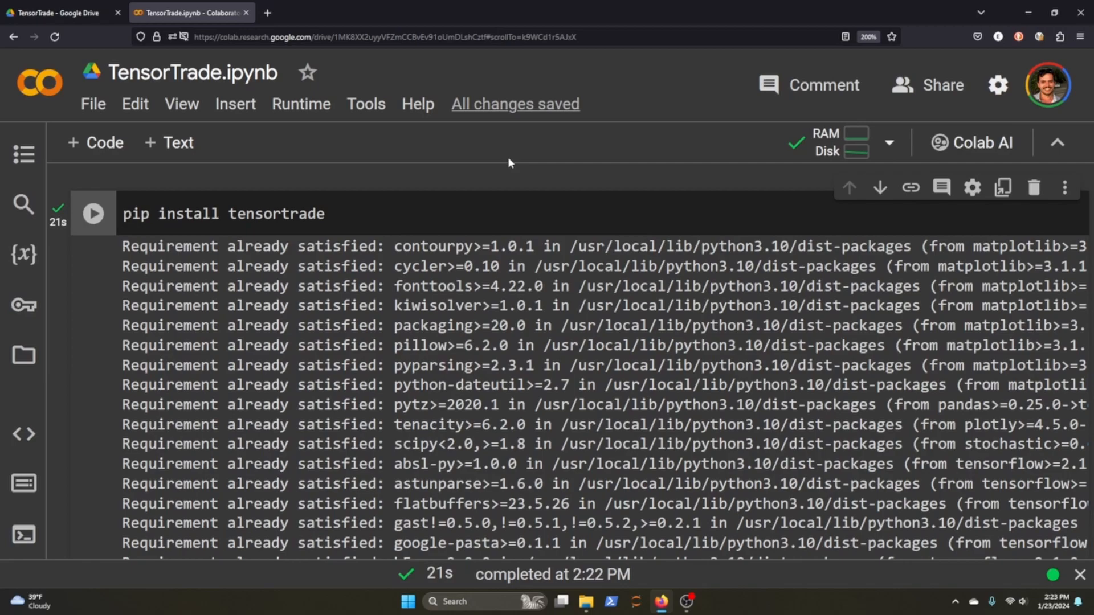
{"action": "mouse_move", "coordinate": [93, 214]}
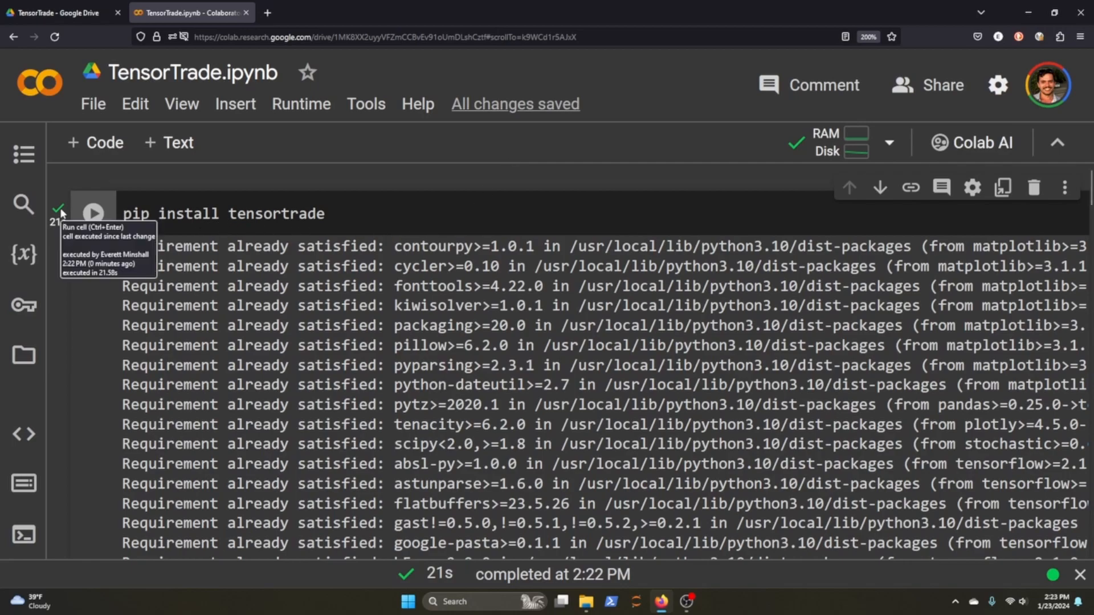
{"action": "left_click", "coordinate": [92, 214]}
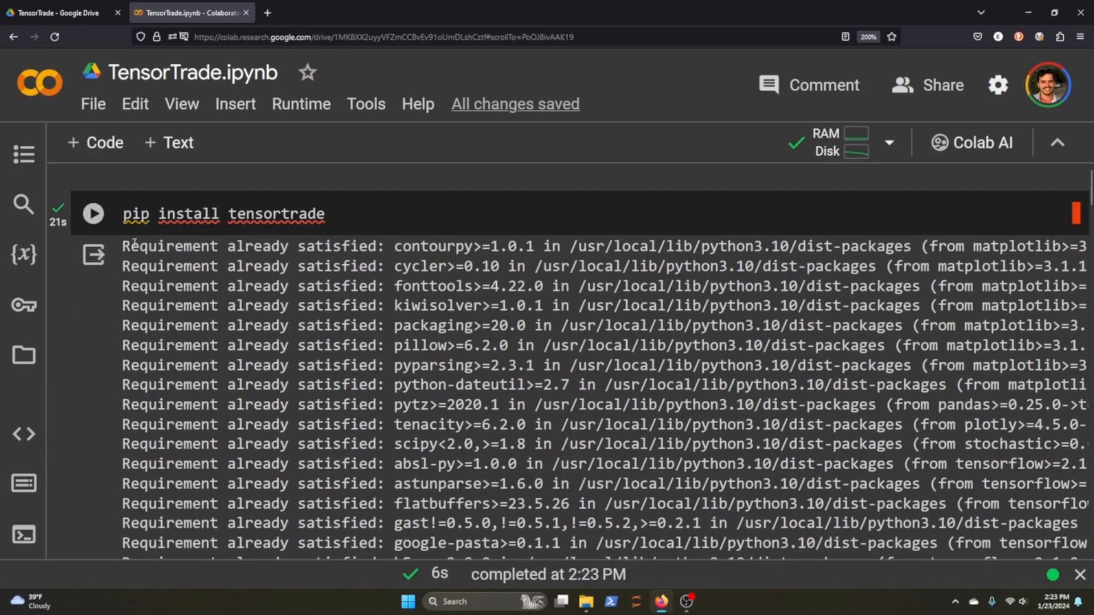
{"action": "scroll", "scroll_direction": "down", "scroll_amount": 3}
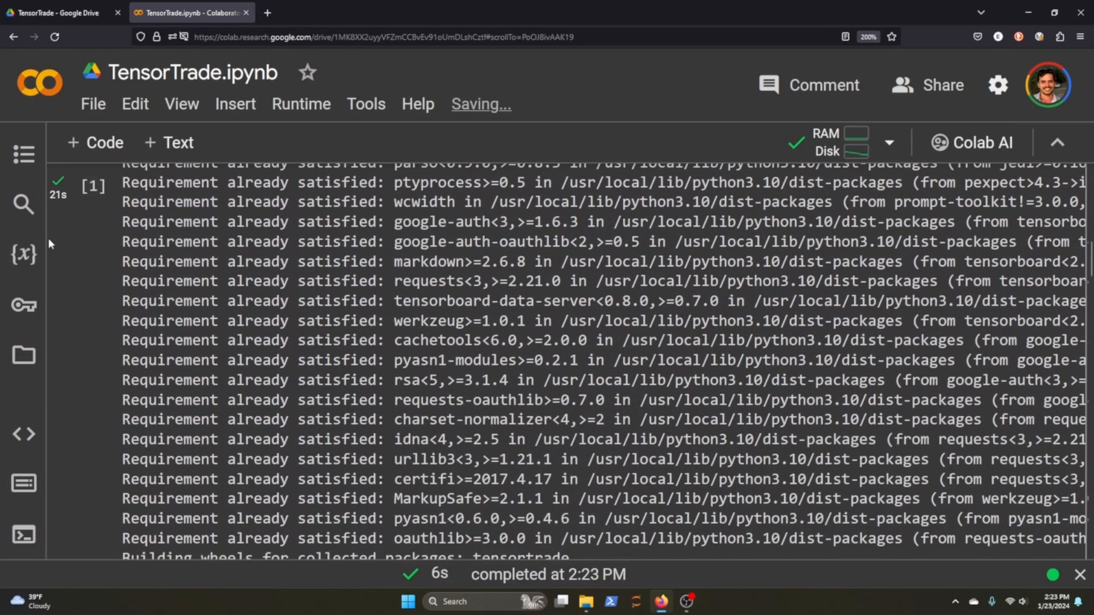
{"action": "scroll", "scroll_direction": "down", "scroll_amount": 3}
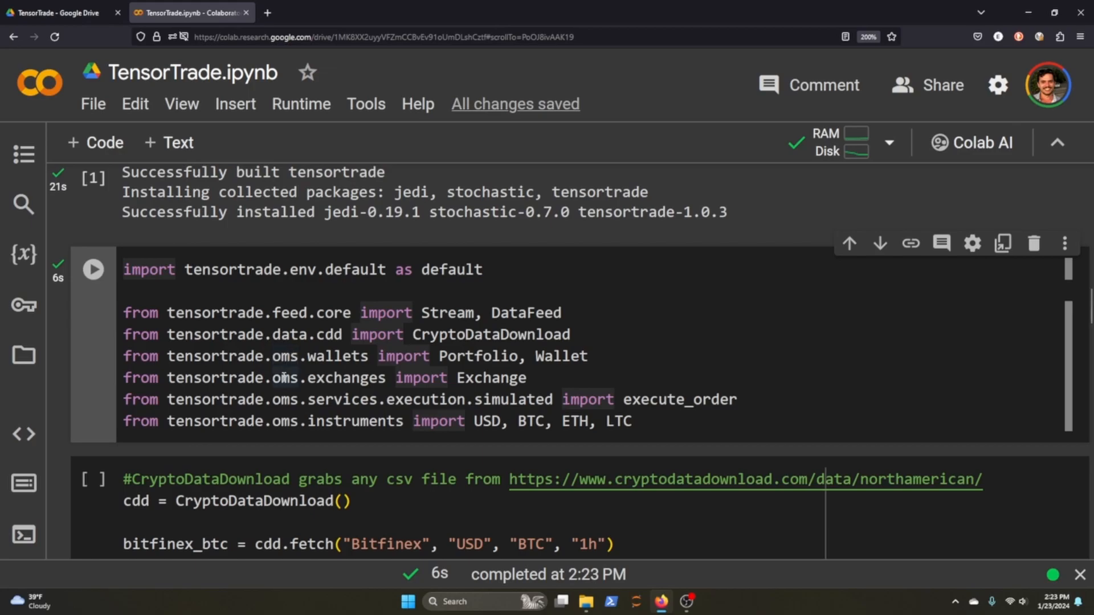
{"action": "mouse_move", "coordinate": [427, 377]}
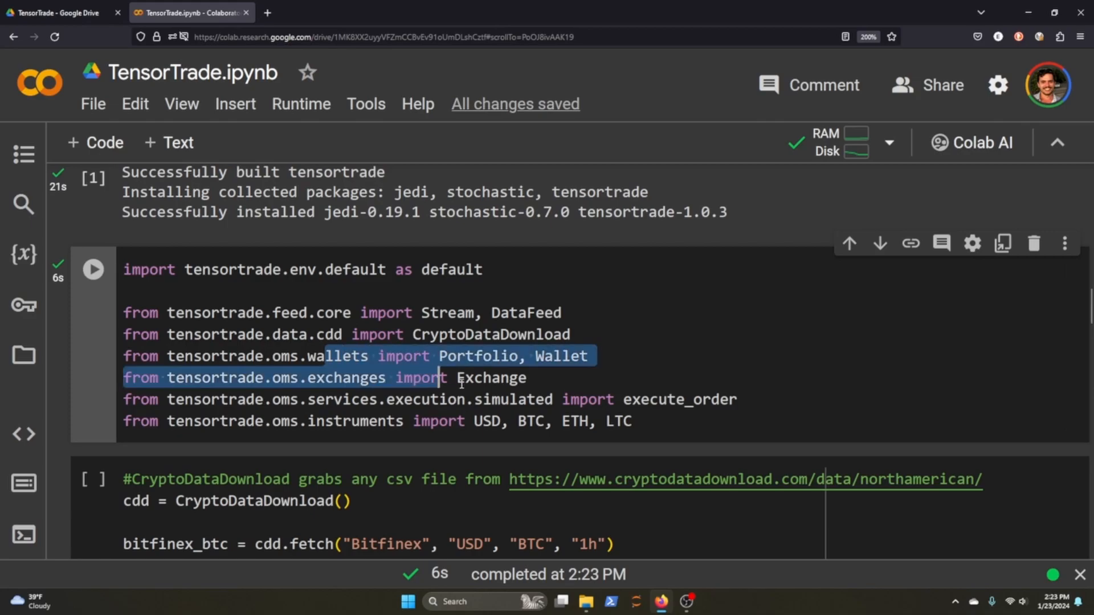
{"action": "mouse_move", "coordinate": [534, 400]}
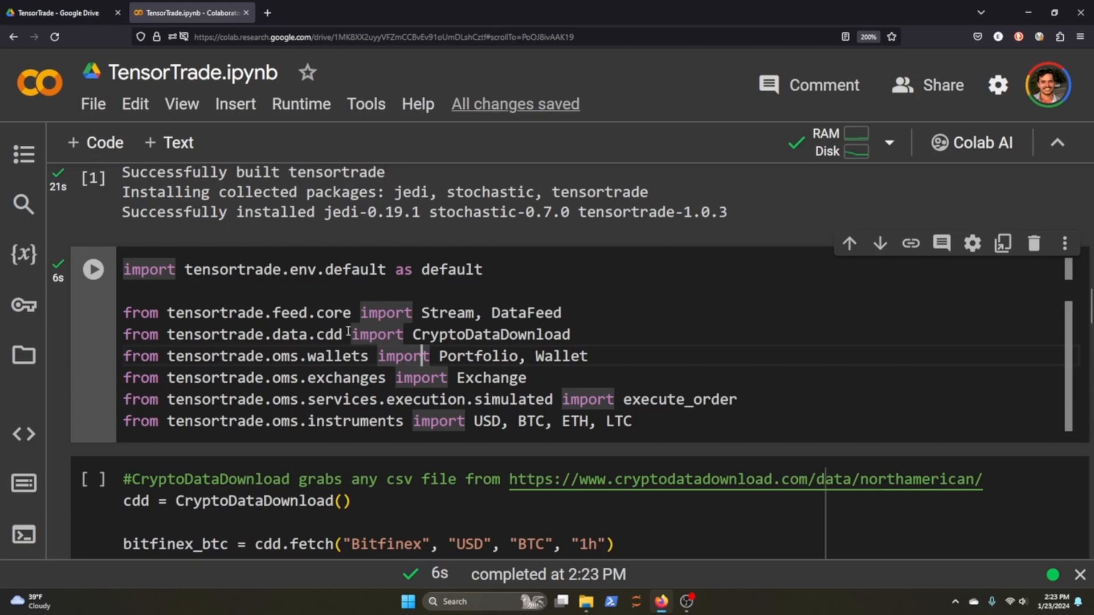
Scroll down past the bitstamp_btc cell to the CryptoDataDownload fetch cell.
{"action": "scroll", "scroll_direction": "down", "scroll_amount": 3}
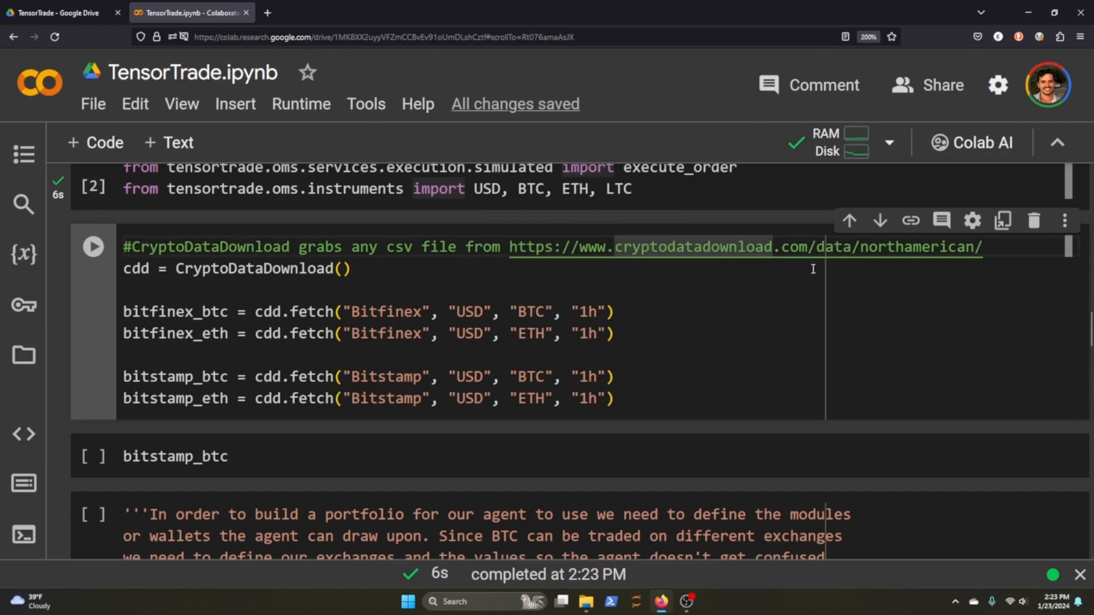
{"action": "mouse_move", "coordinate": [725, 265]}
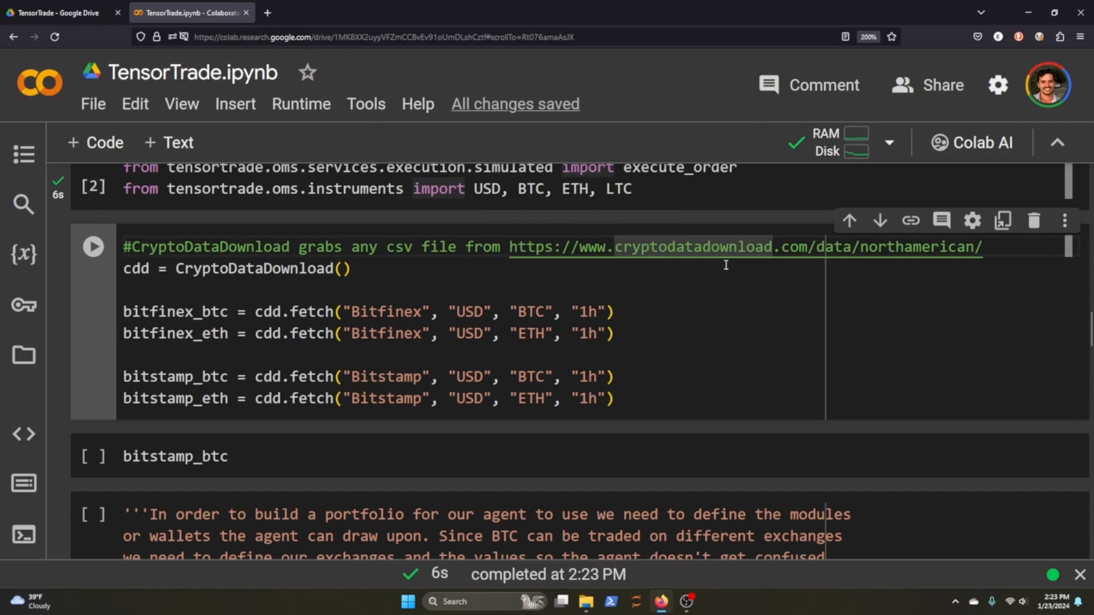
{"action": "mouse_move", "coordinate": [295, 320]}
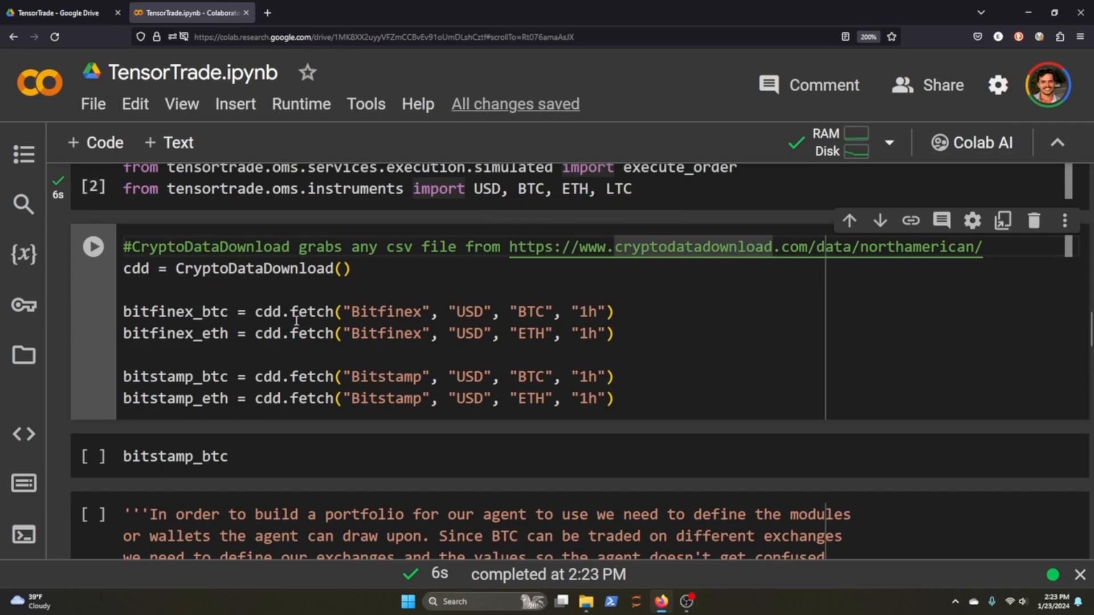
{"action": "mouse_move", "coordinate": [412, 324]}
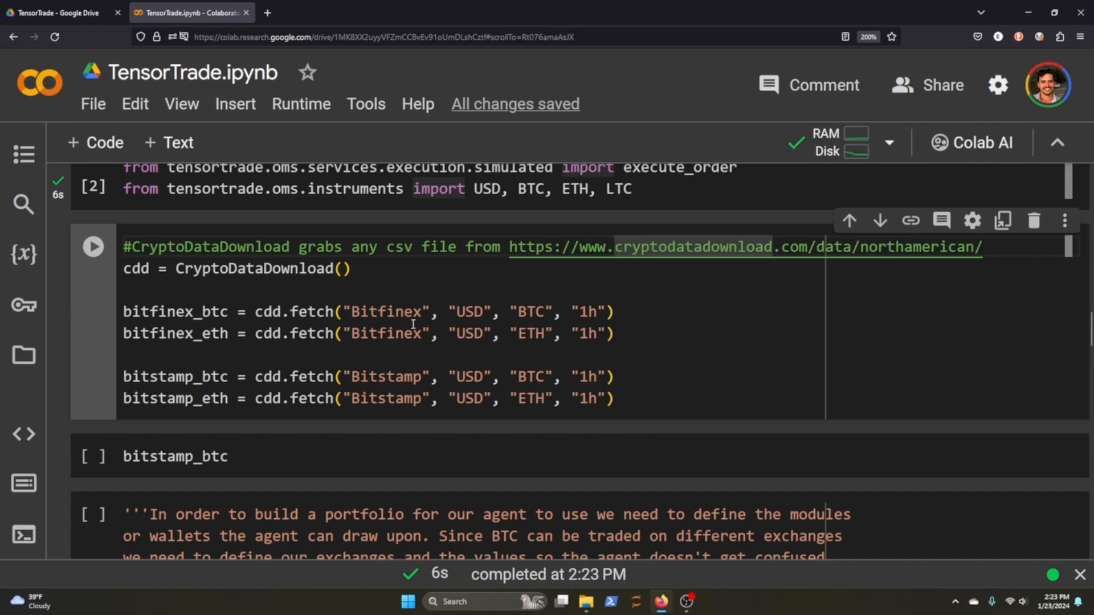
{"action": "mouse_move", "coordinate": [568, 318]}
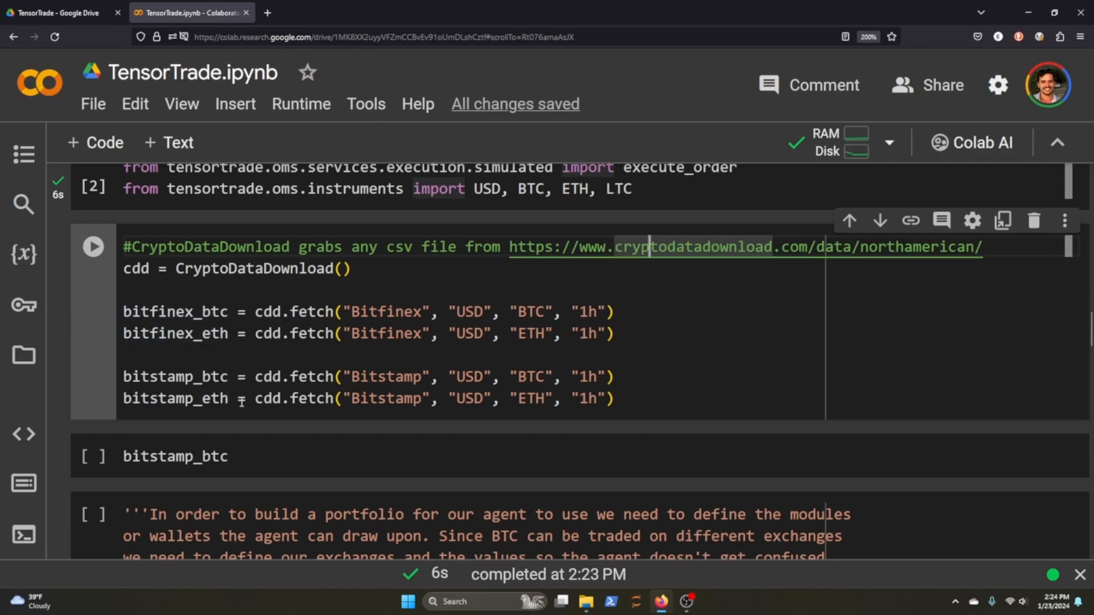
{"action": "mouse_move", "coordinate": [576, 375]}
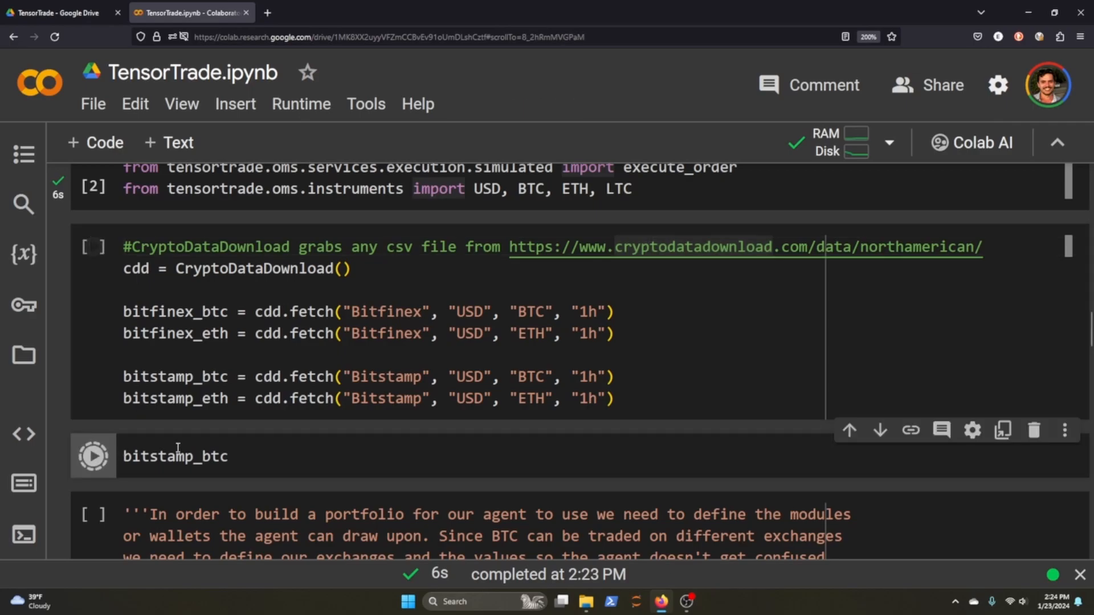
Fetch the Bitfinex and Bitstamp hourly data, rerun the bitstamp_btc preview, and scroll onward.
{"action": "left_click", "coordinate": [93, 456]}
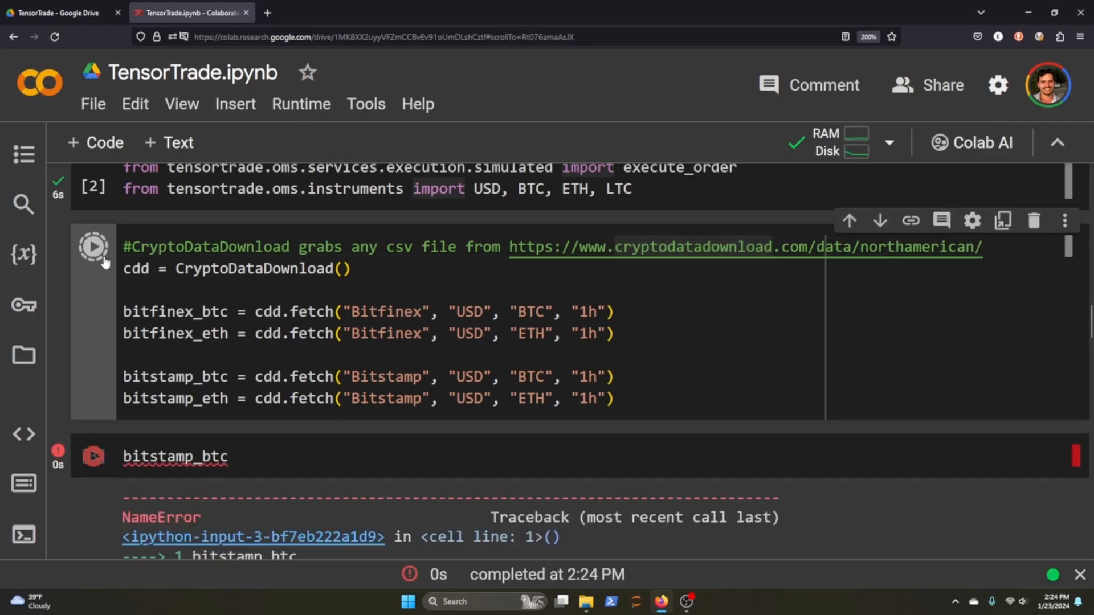
{"action": "left_click", "coordinate": [93, 246]}
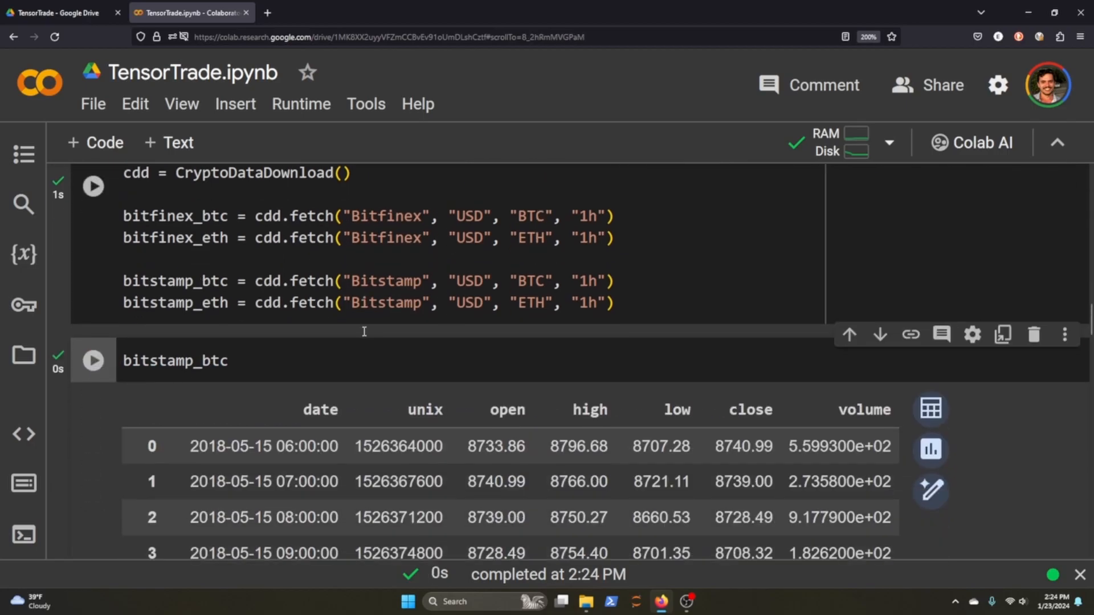
{"action": "scroll", "scroll_direction": "down", "scroll_amount": 3}
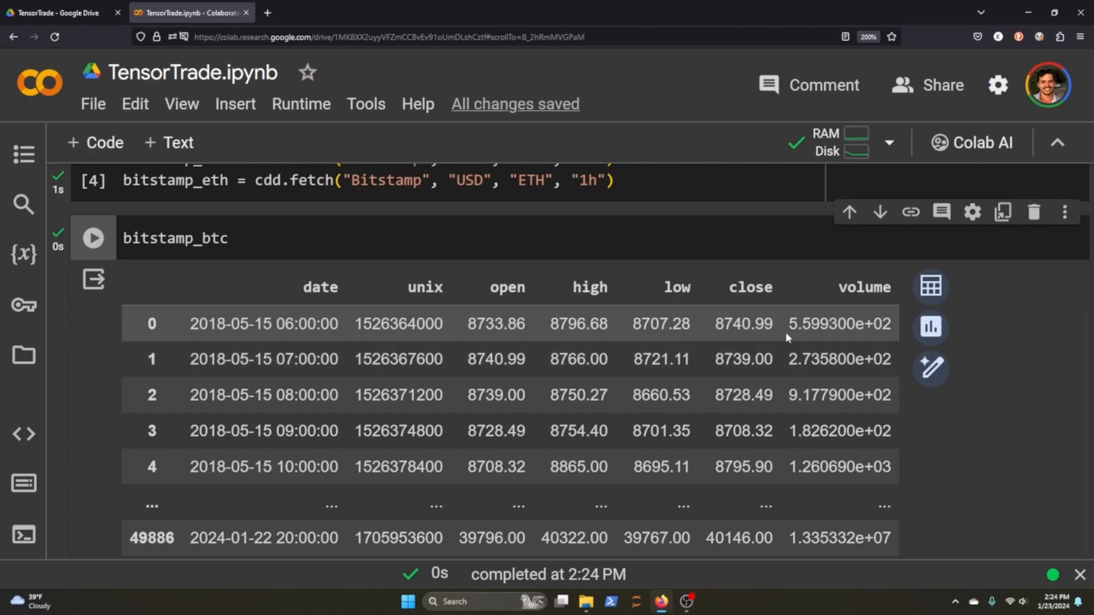
{"action": "scroll", "scroll_direction": "up", "scroll_amount": 3}
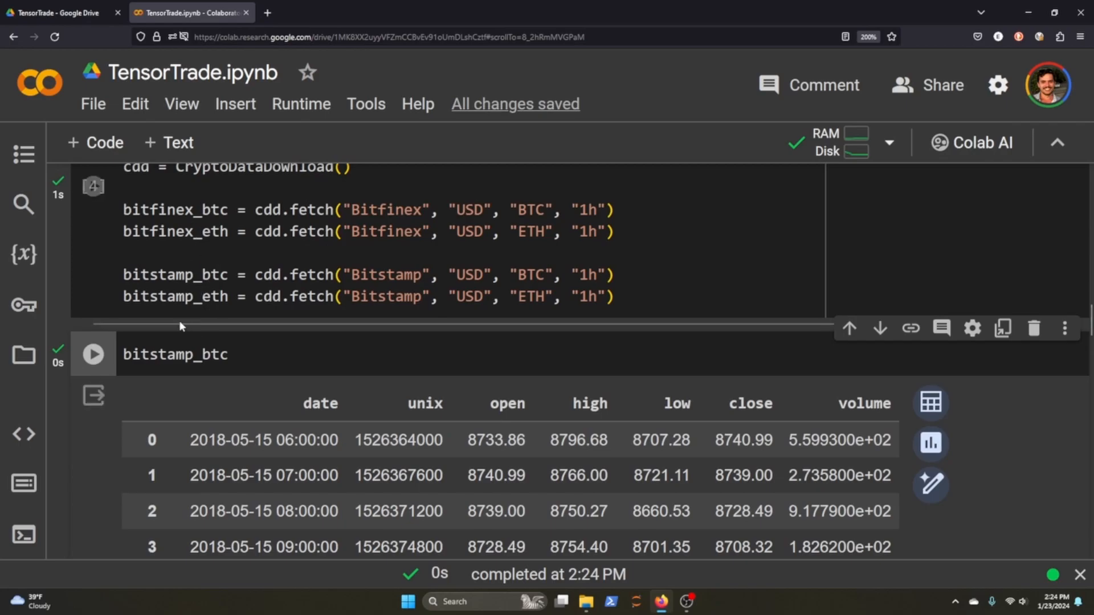
{"action": "scroll", "scroll_direction": "down", "scroll_amount": 3}
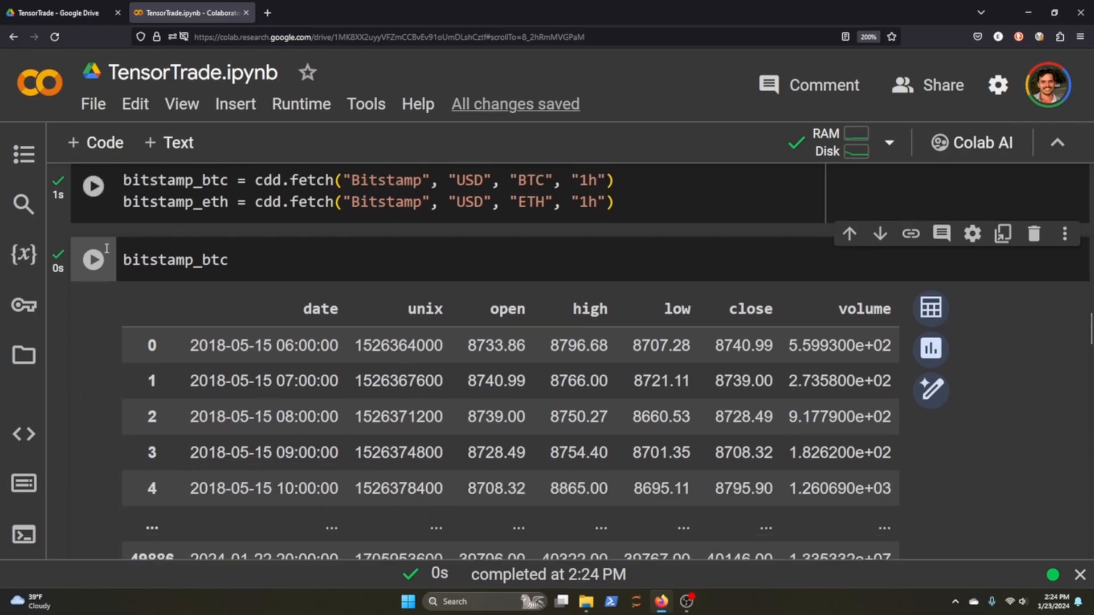
{"action": "scroll", "scroll_direction": "down", "scroll_amount": 3}
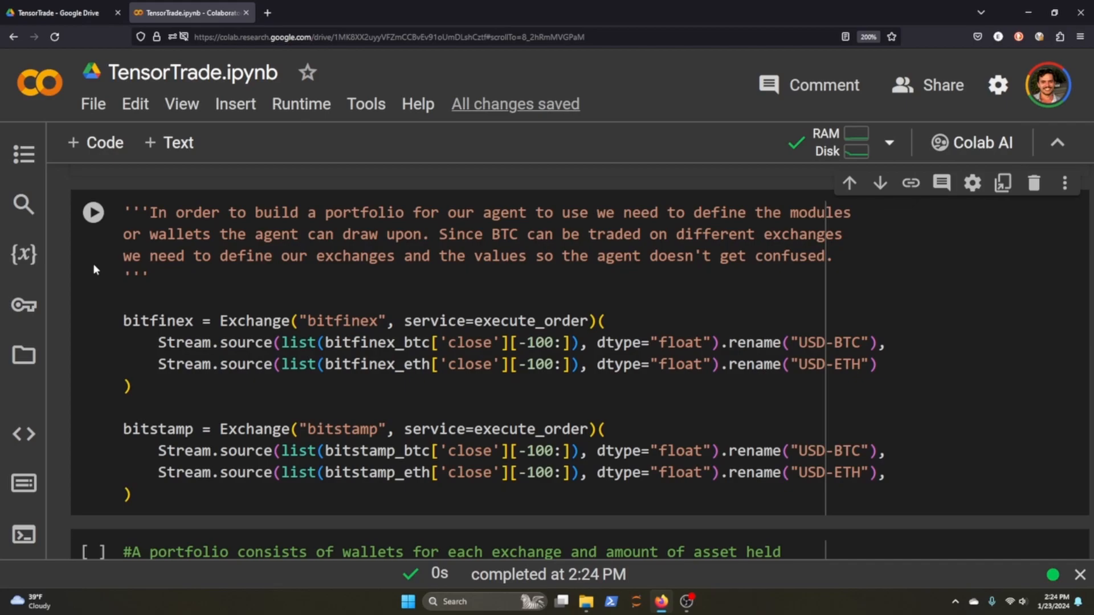
{"action": "scroll", "scroll_direction": "down", "scroll_amount": 3}
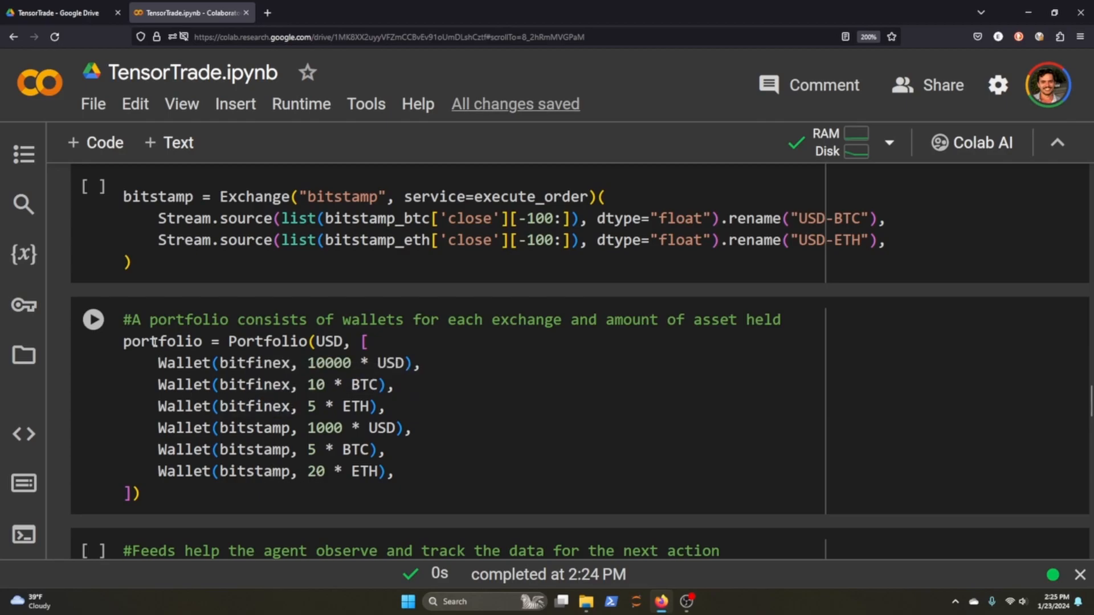
{"action": "mouse_move", "coordinate": [162, 342]}
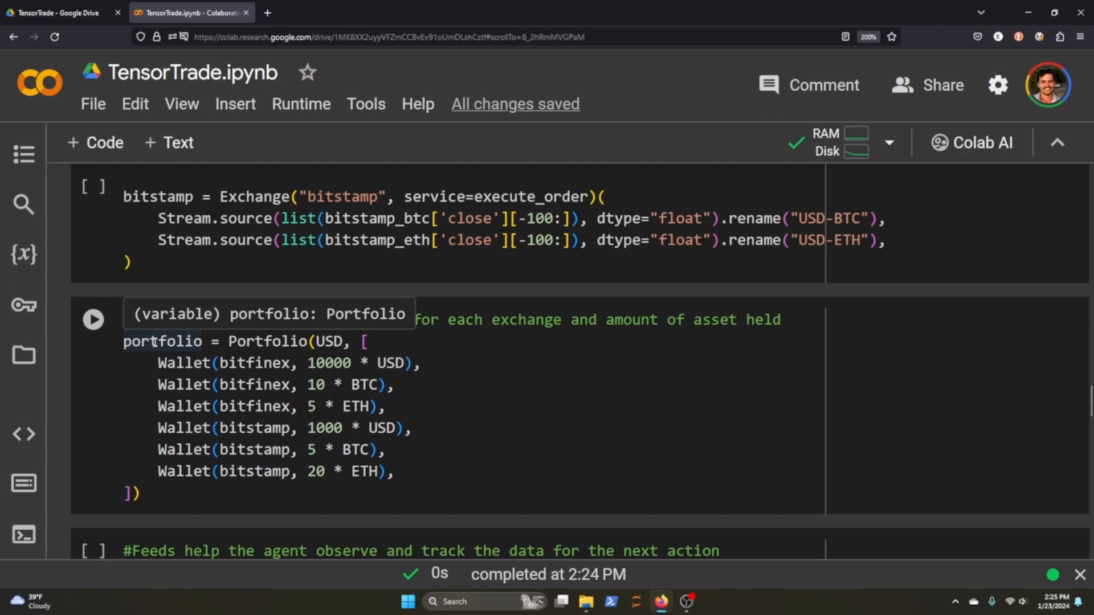
Scroll around the Exchange and Portfolio cells while the USD, BTC and ETH wallets set up.
{"action": "scroll", "scroll_direction": "up", "scroll_amount": 3}
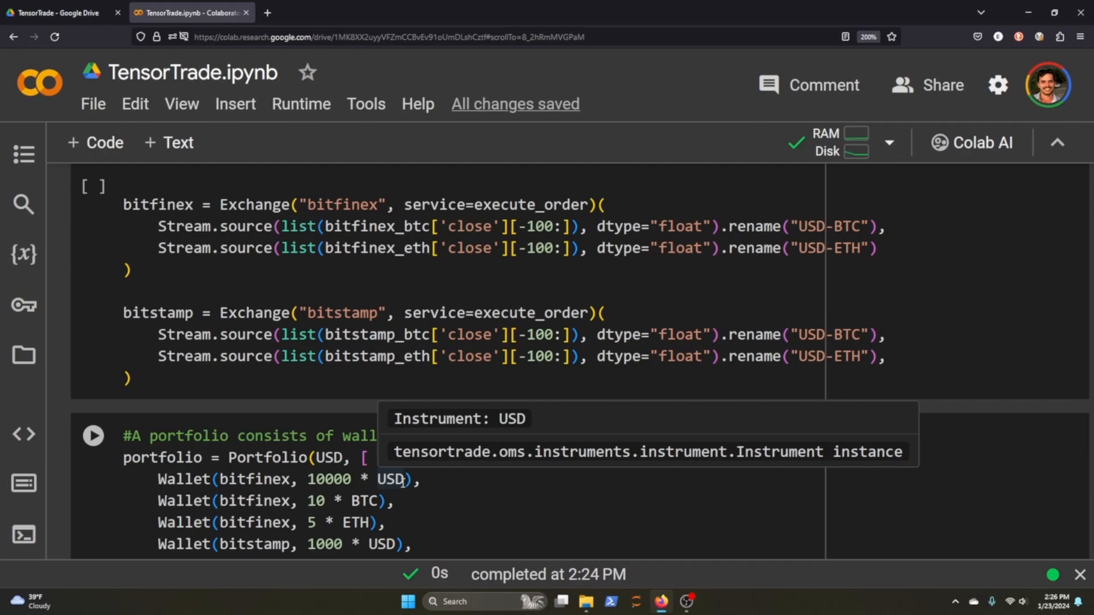
{"action": "scroll", "scroll_direction": "up", "scroll_amount": 3}
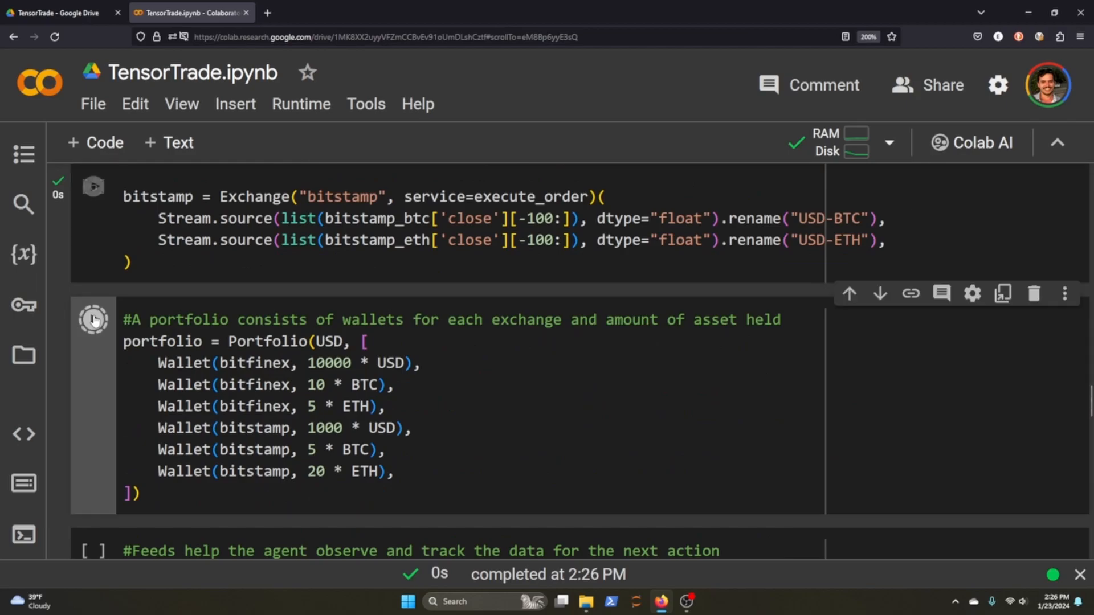
{"action": "scroll", "scroll_direction": "down", "scroll_amount": 3}
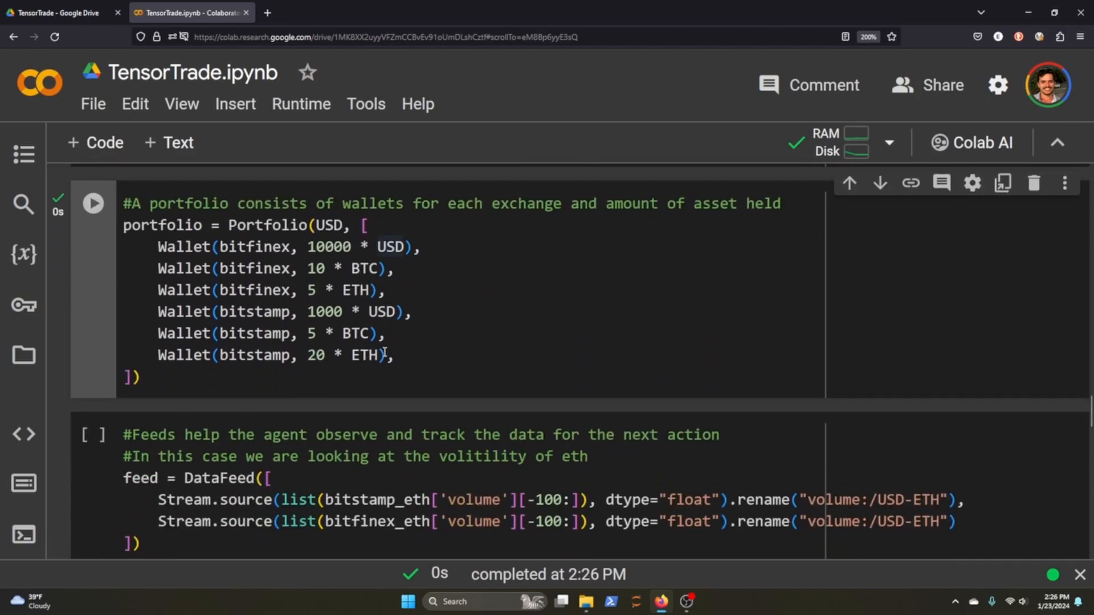
{"action": "scroll", "scroll_direction": "up", "scroll_amount": 3}
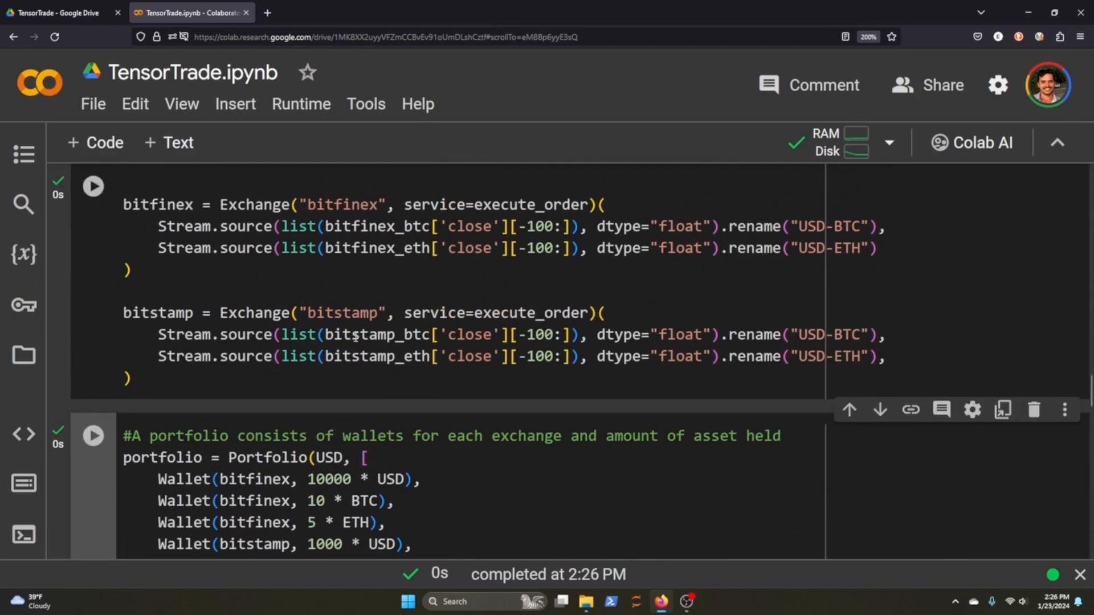
Scroll down to the DataFeed cell tracking ETH volume on Bitstamp and Bitfinex.
{"action": "scroll", "scroll_direction": "down", "scroll_amount": 3}
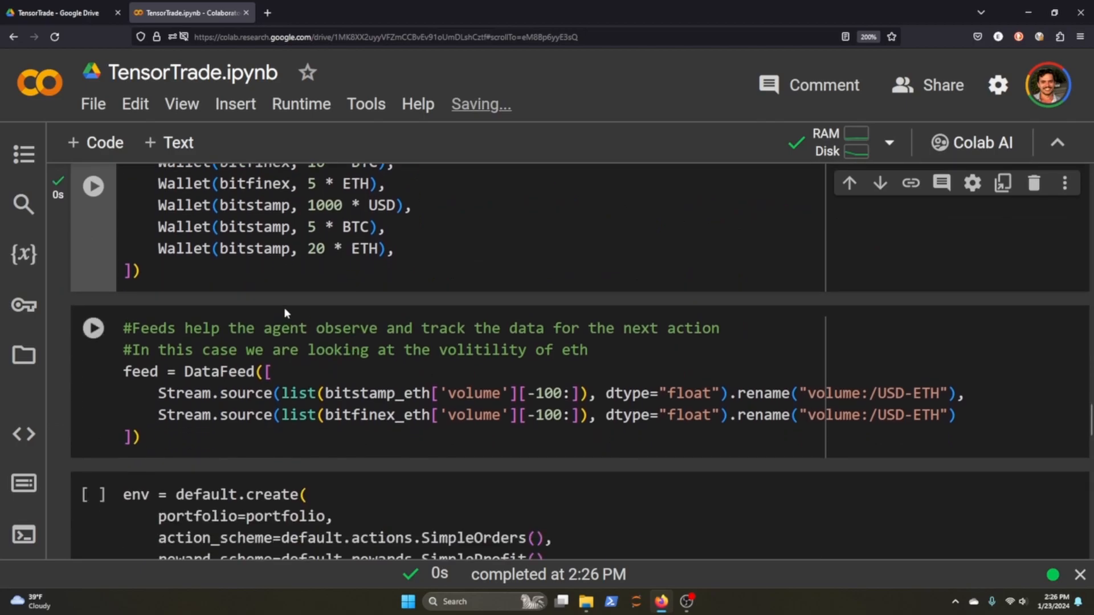
{"action": "mouse_move", "coordinate": [91, 328]}
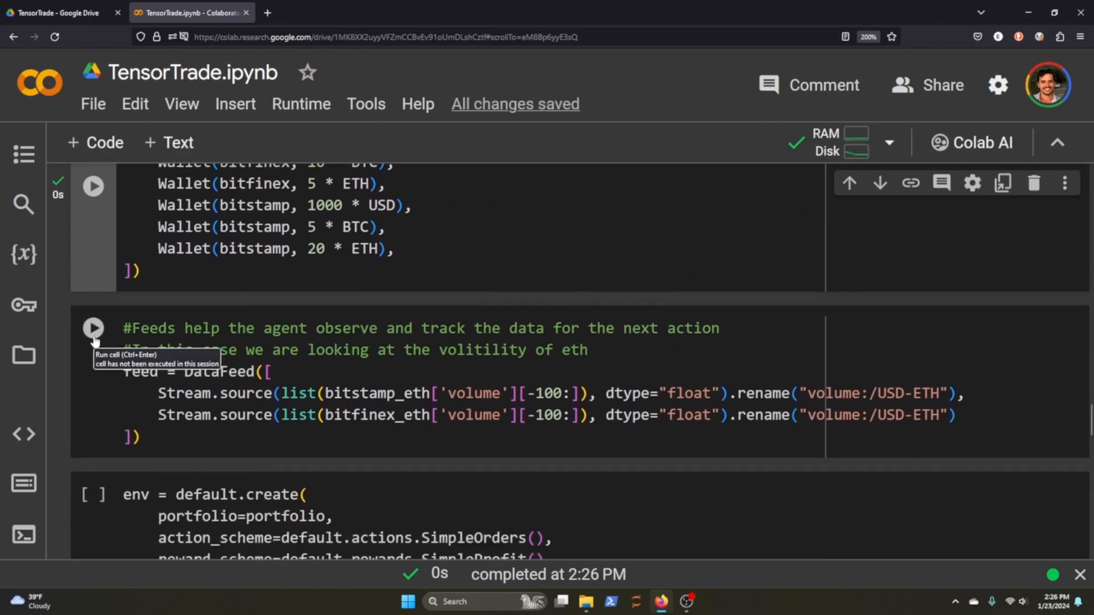
{"action": "mouse_move", "coordinate": [512, 423]}
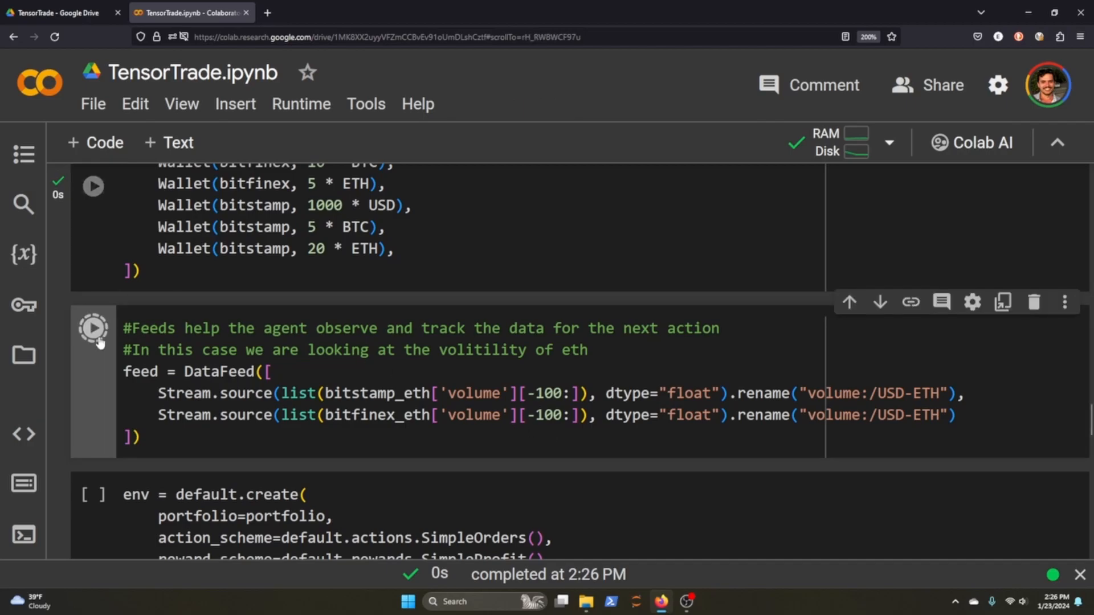
{"action": "scroll", "scroll_direction": "down", "scroll_amount": 3}
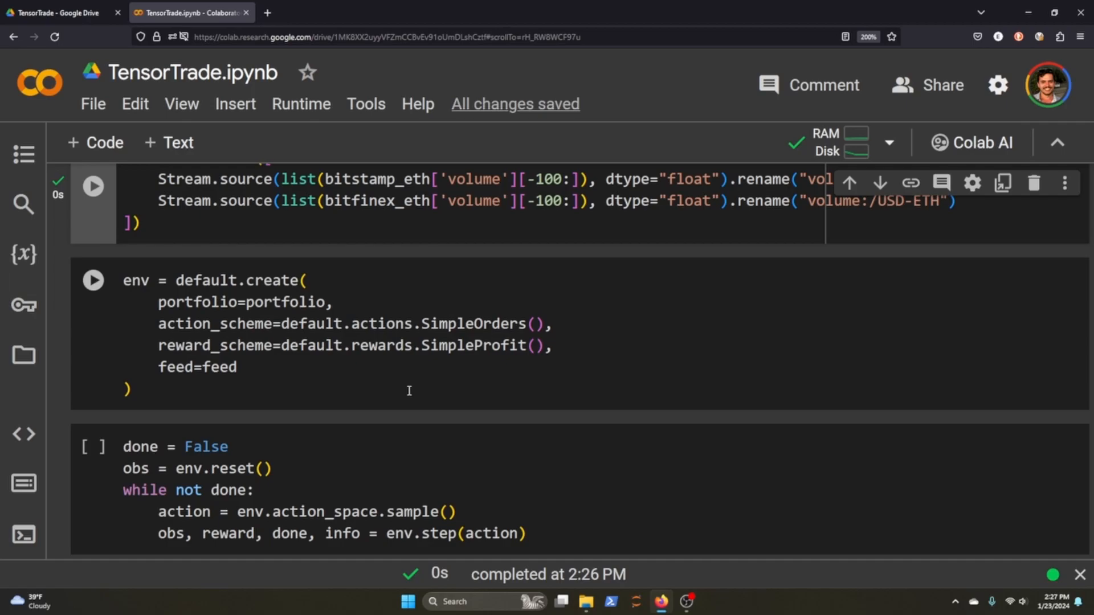
{"action": "mouse_move", "coordinate": [302, 342]}
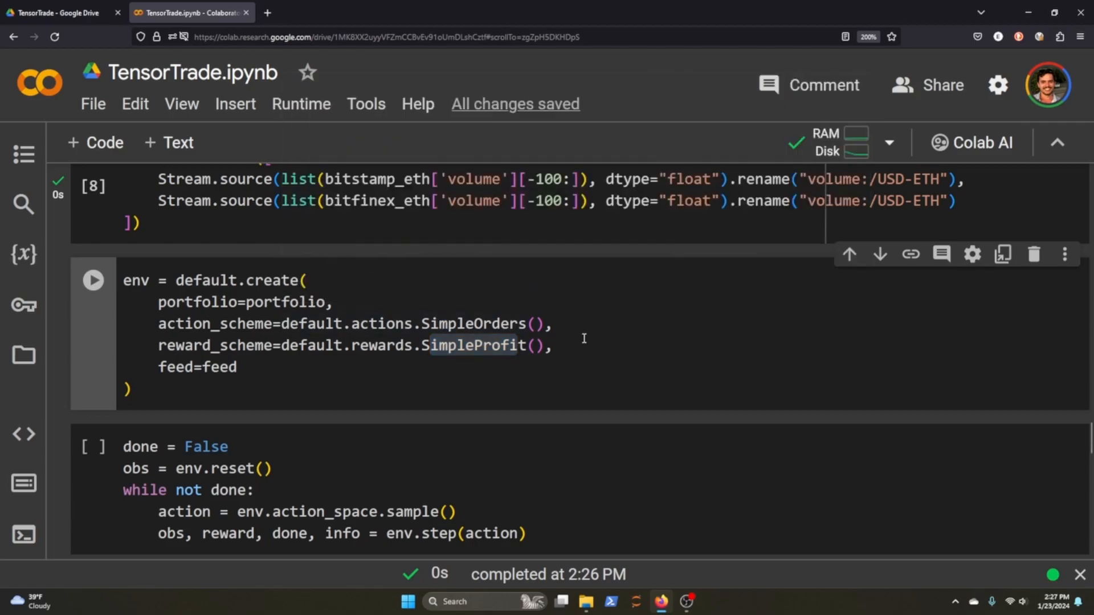
{"action": "mouse_move", "coordinate": [562, 358]}
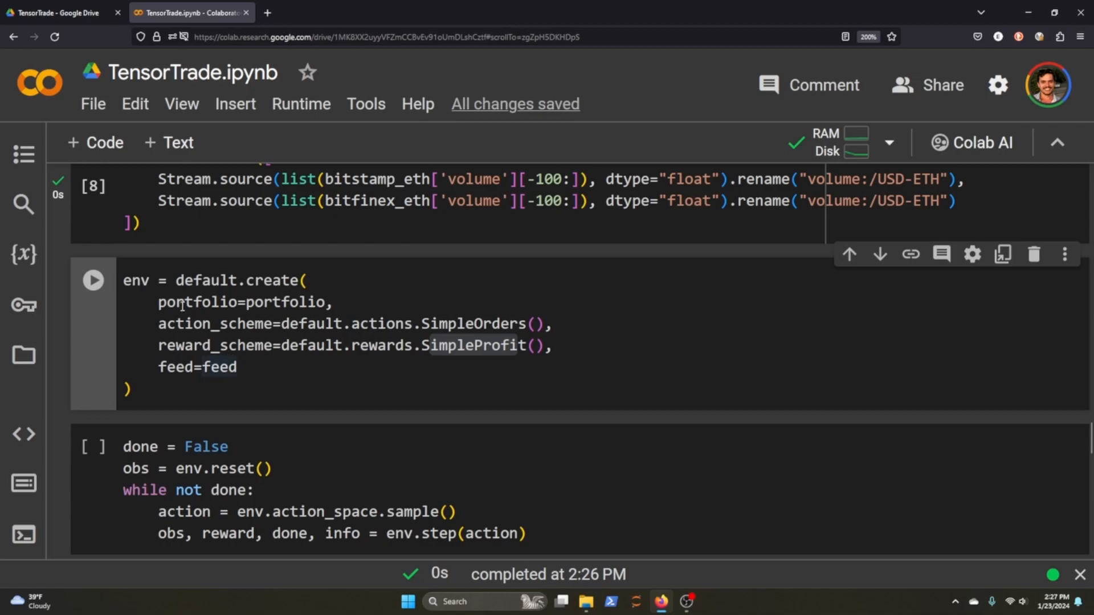
{"action": "scroll", "scroll_direction": "up", "scroll_amount": 3}
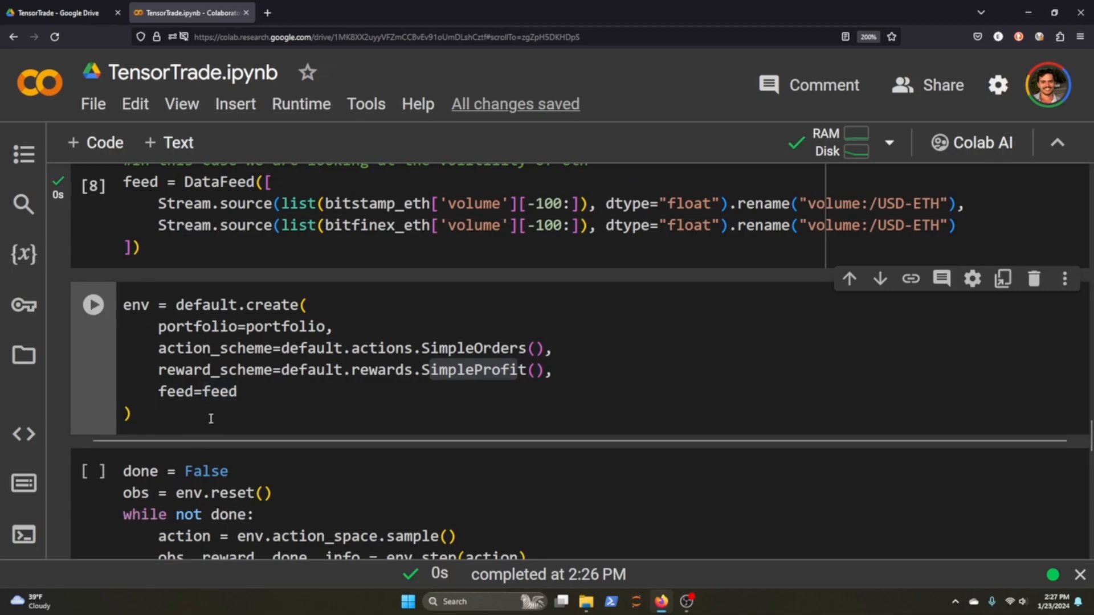
Scroll between the env = default.create cell and the random-action loop cell.
{"action": "scroll", "scroll_direction": "down", "scroll_amount": 3}
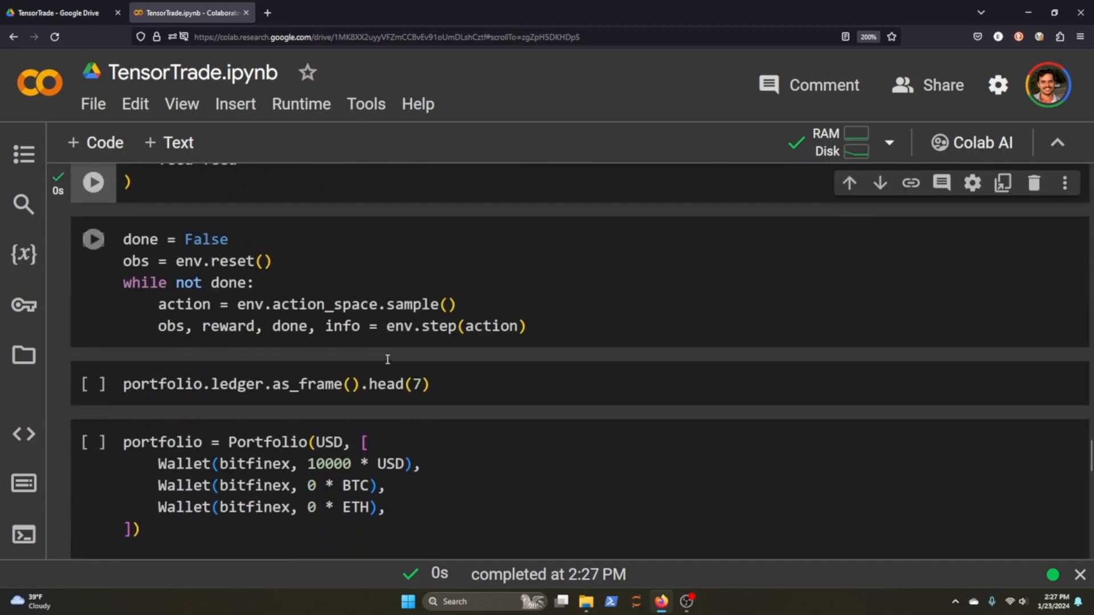
{"action": "scroll", "scroll_direction": "up", "scroll_amount": 3}
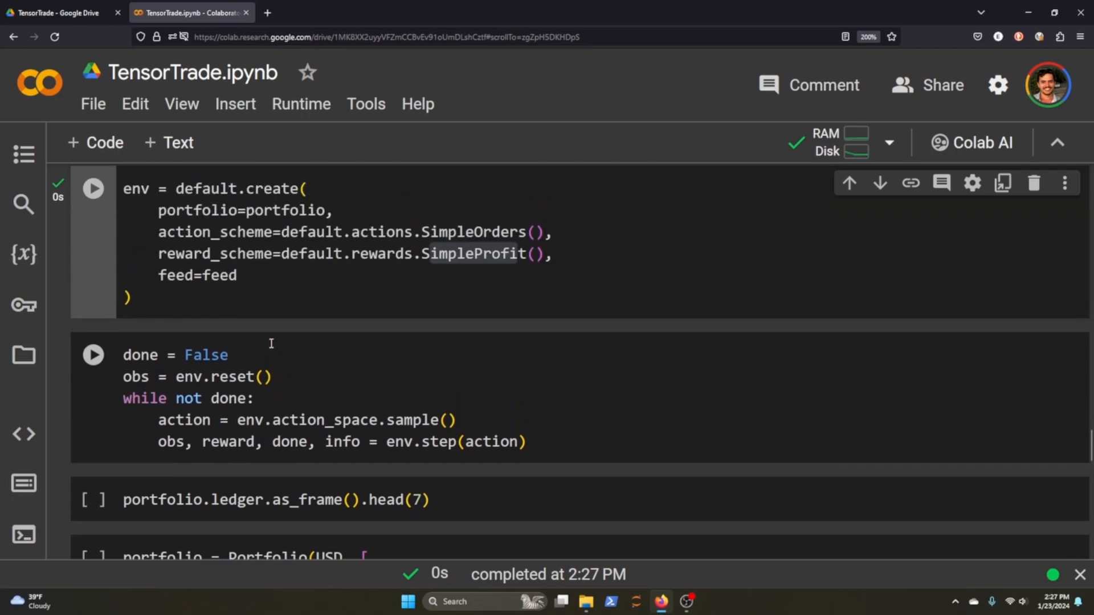
{"action": "mouse_move", "coordinate": [380, 433]}
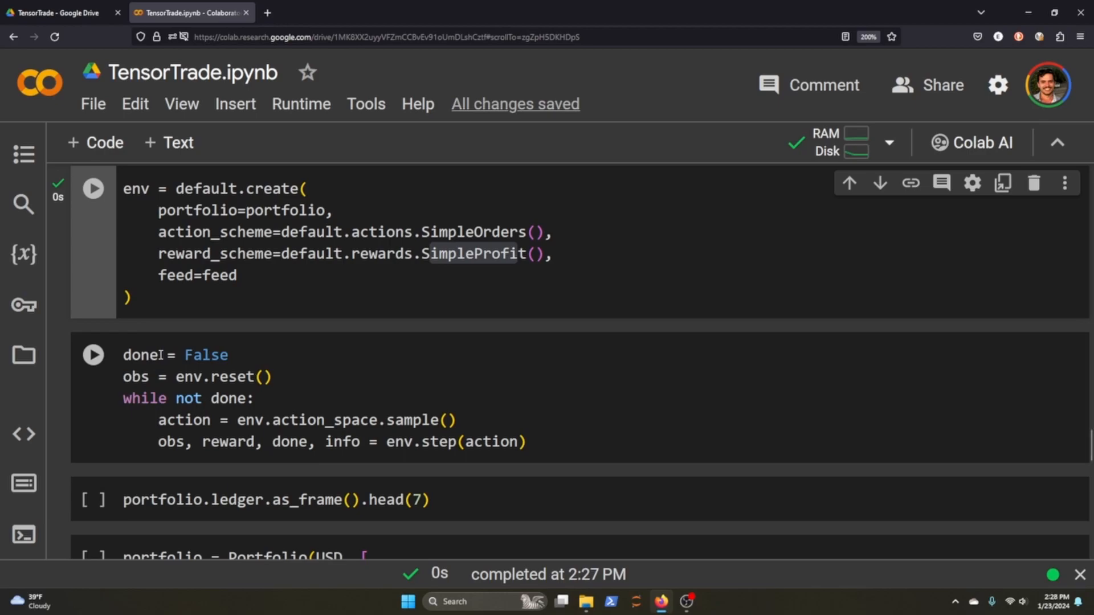
{"action": "mouse_move", "coordinate": [179, 398]}
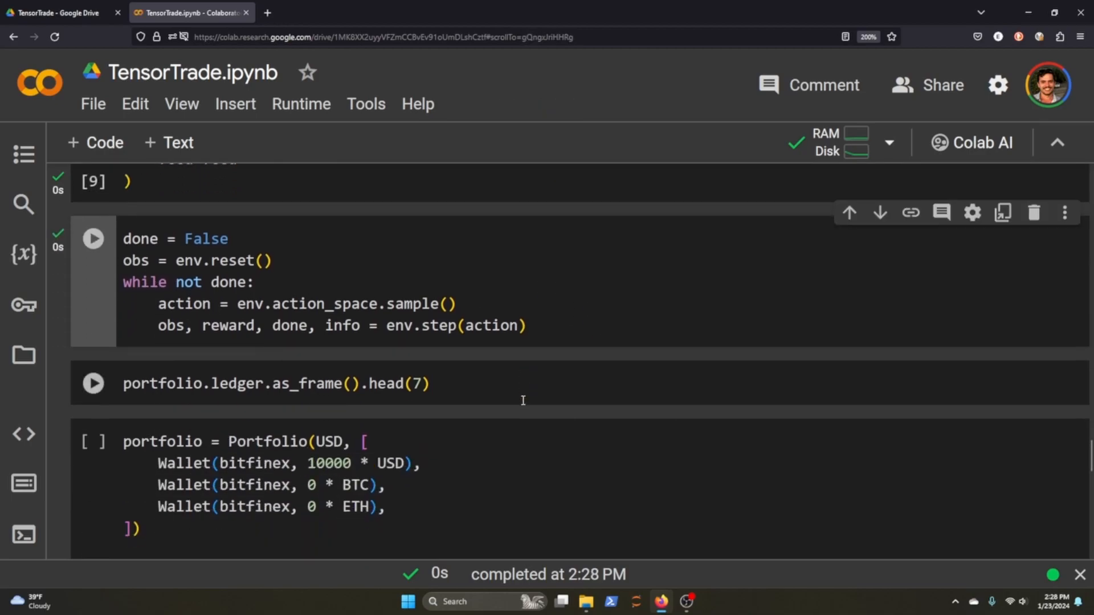
{"action": "mouse_move", "coordinate": [93, 383]}
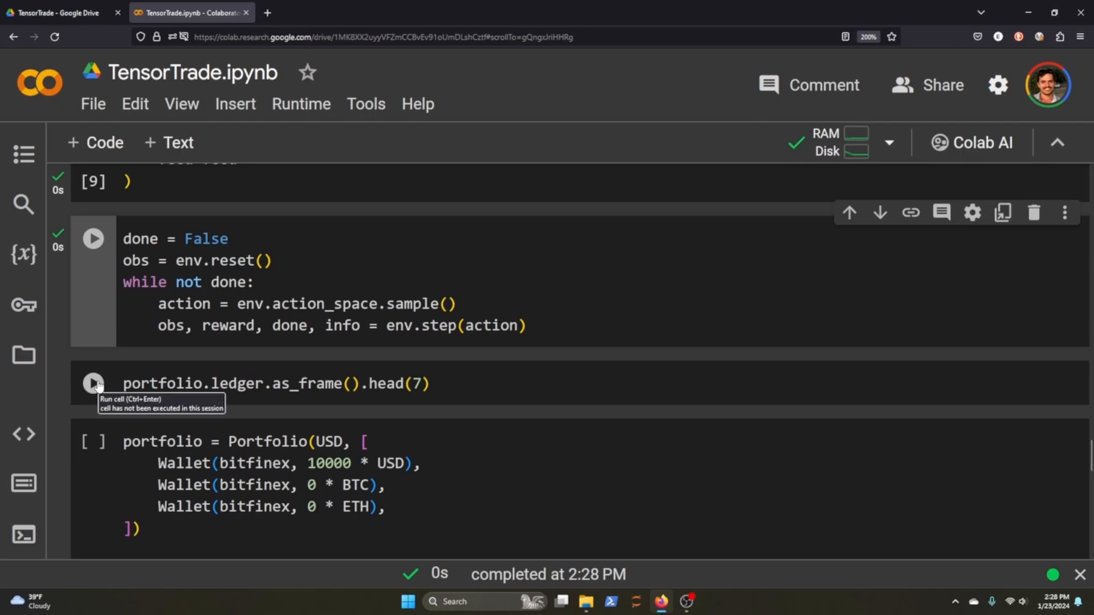
{"action": "left_click", "coordinate": [93, 383]}
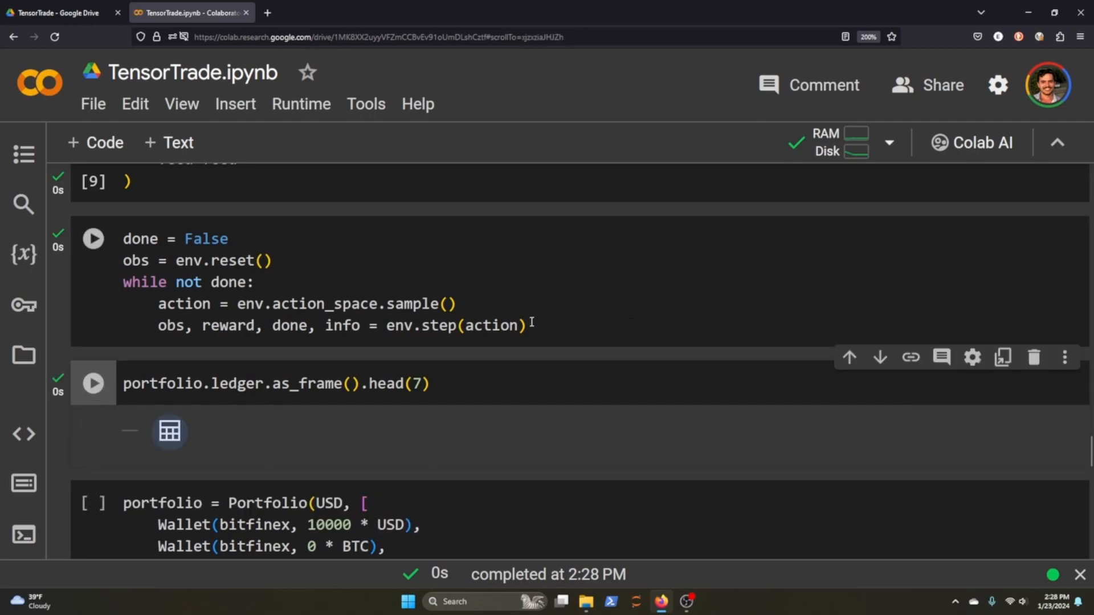
{"action": "left_click", "coordinate": [93, 383]}
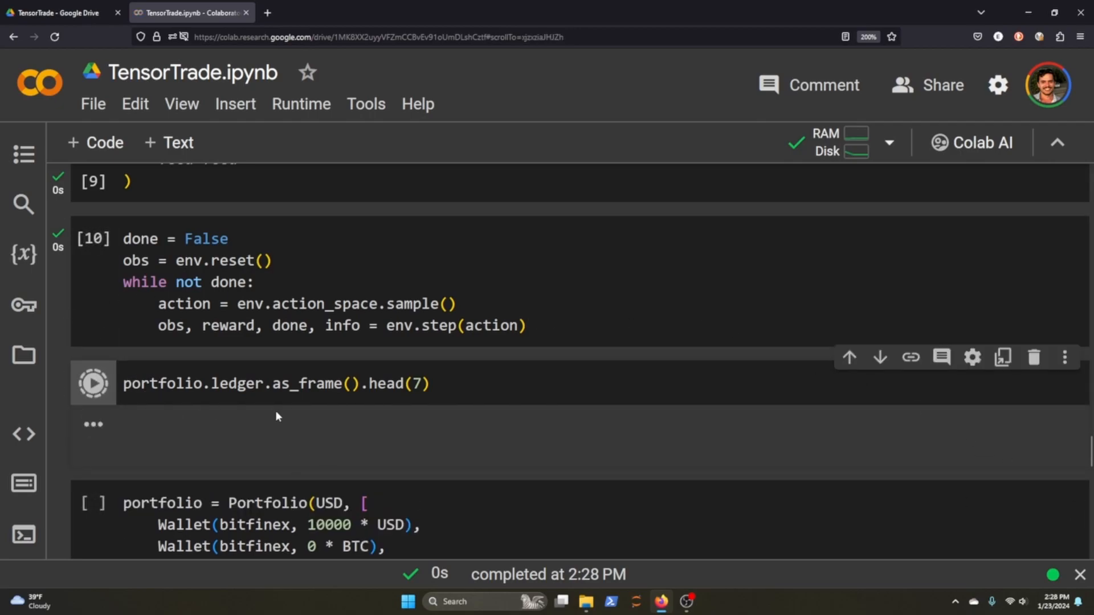
{"action": "left_click", "coordinate": [93, 382]}
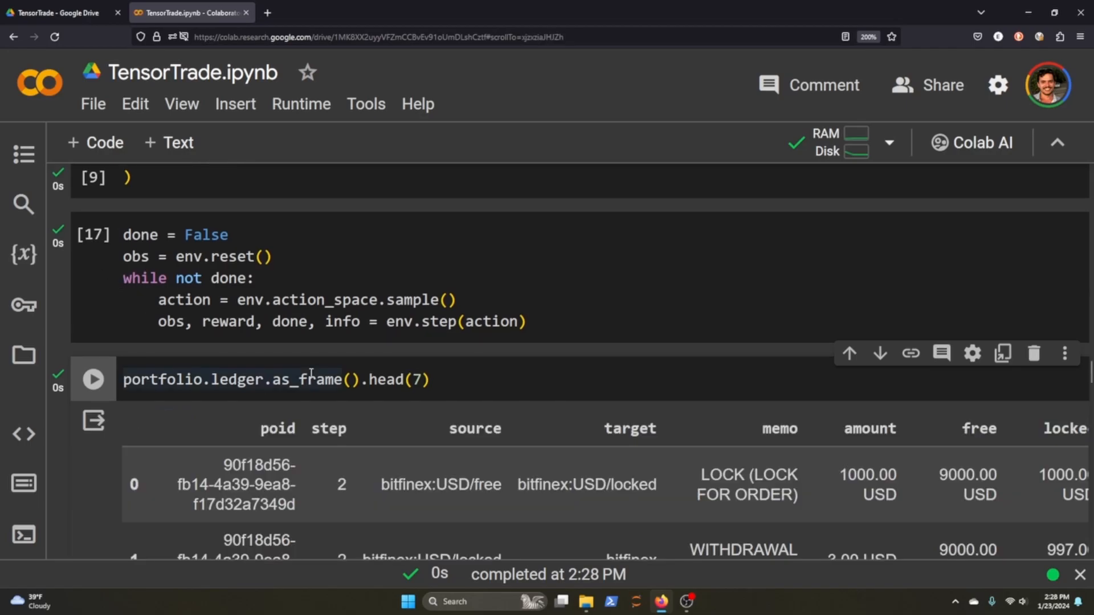
{"action": "scroll", "scroll_direction": "down", "scroll_amount": 3}
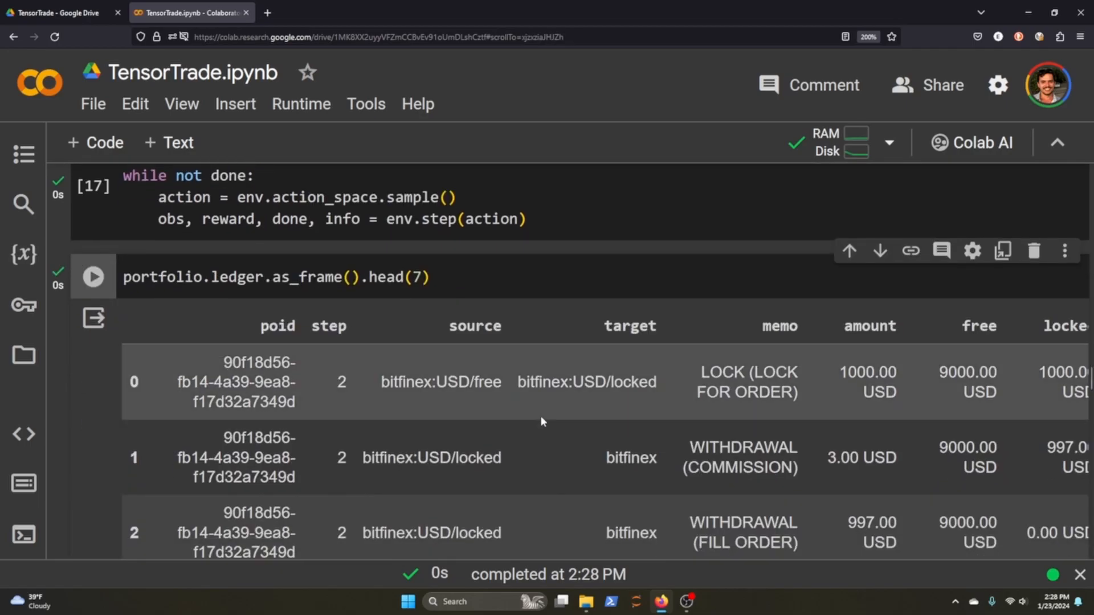
{"action": "scroll", "scroll_direction": "down", "scroll_amount": 3}
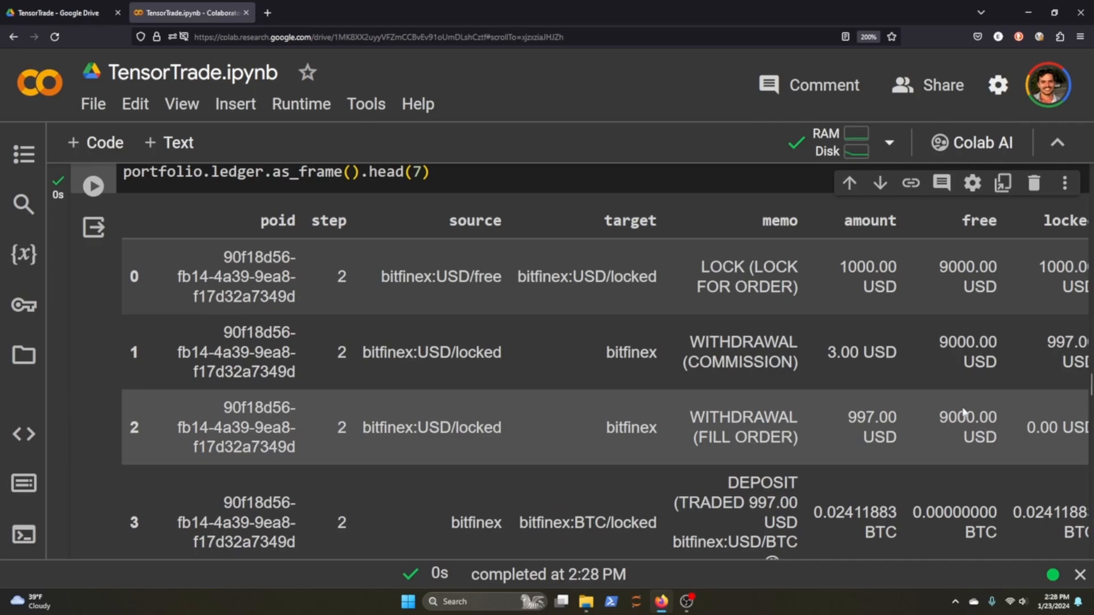
{"action": "key", "text": "ctrl+minus"}
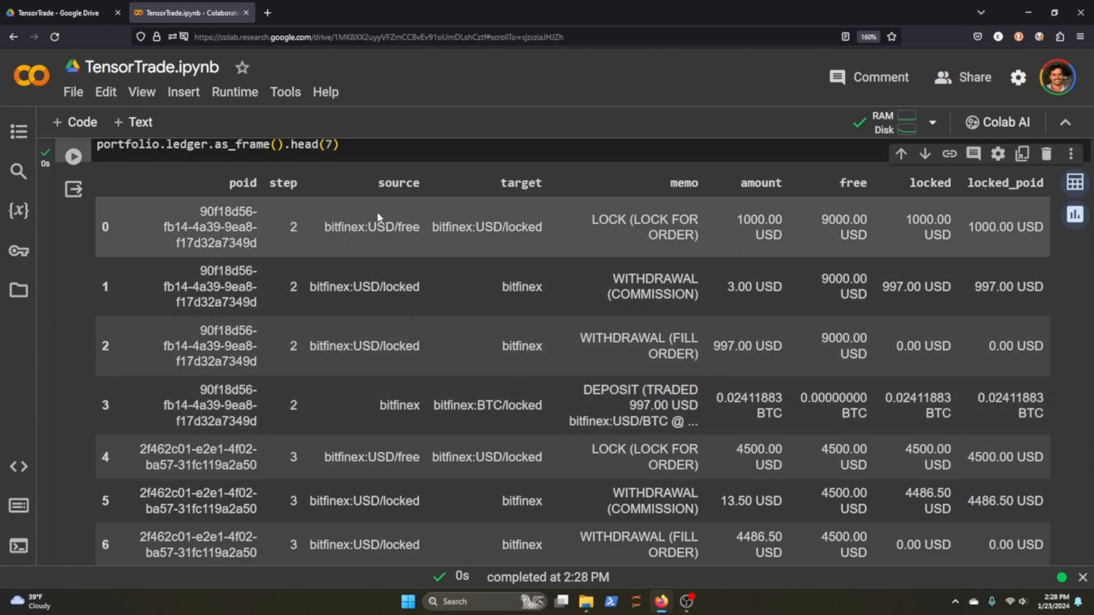
{"action": "mouse_move", "coordinate": [522, 345]}
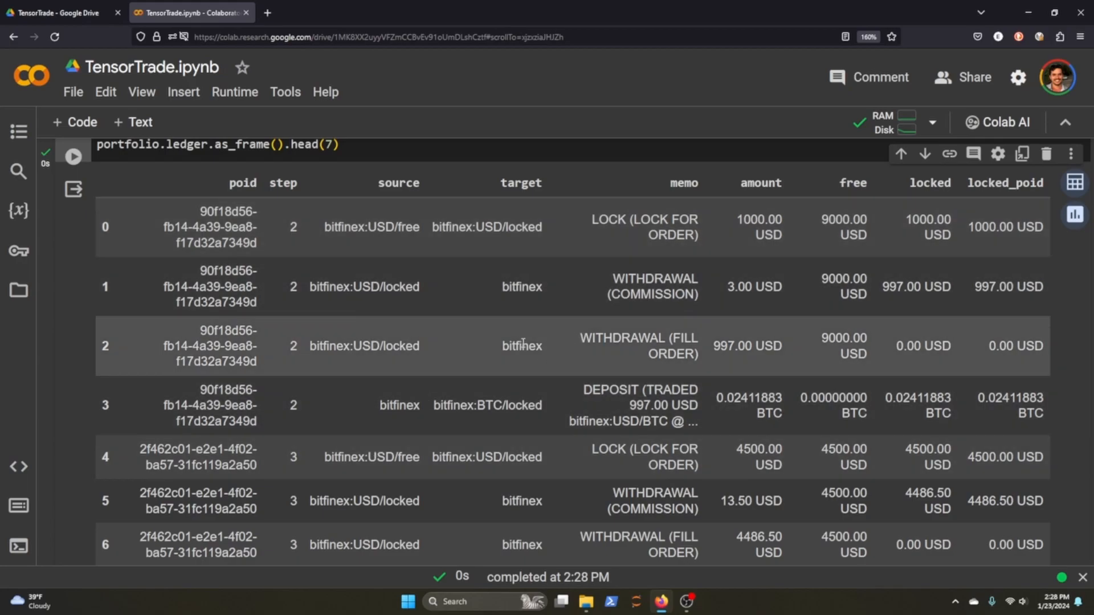
{"action": "scroll", "scroll_direction": "up", "scroll_amount": 3}
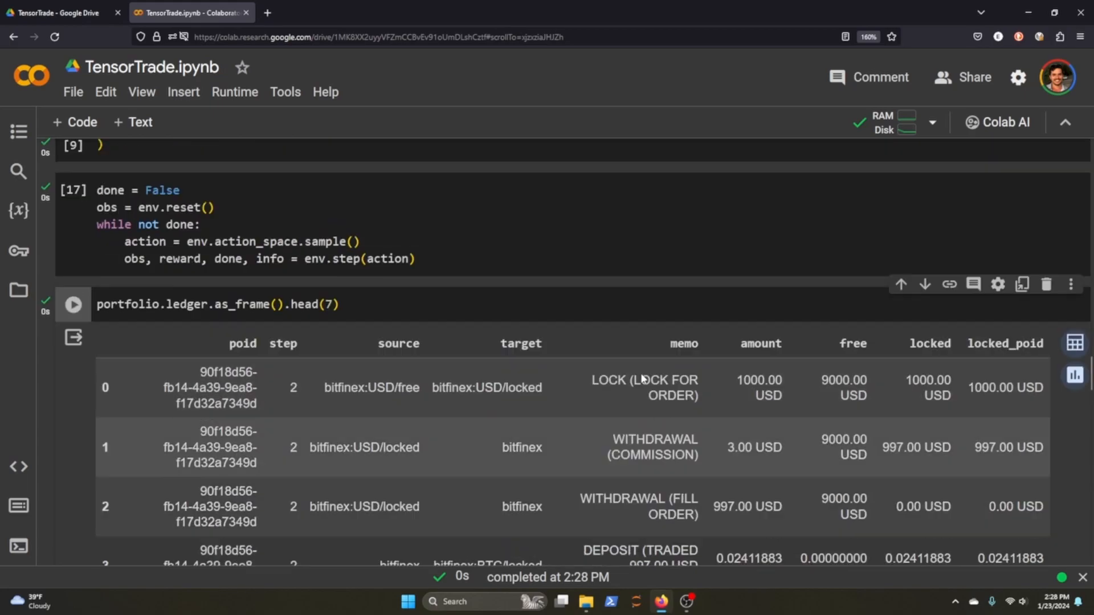
{"action": "scroll", "scroll_direction": "down", "scroll_amount": 3}
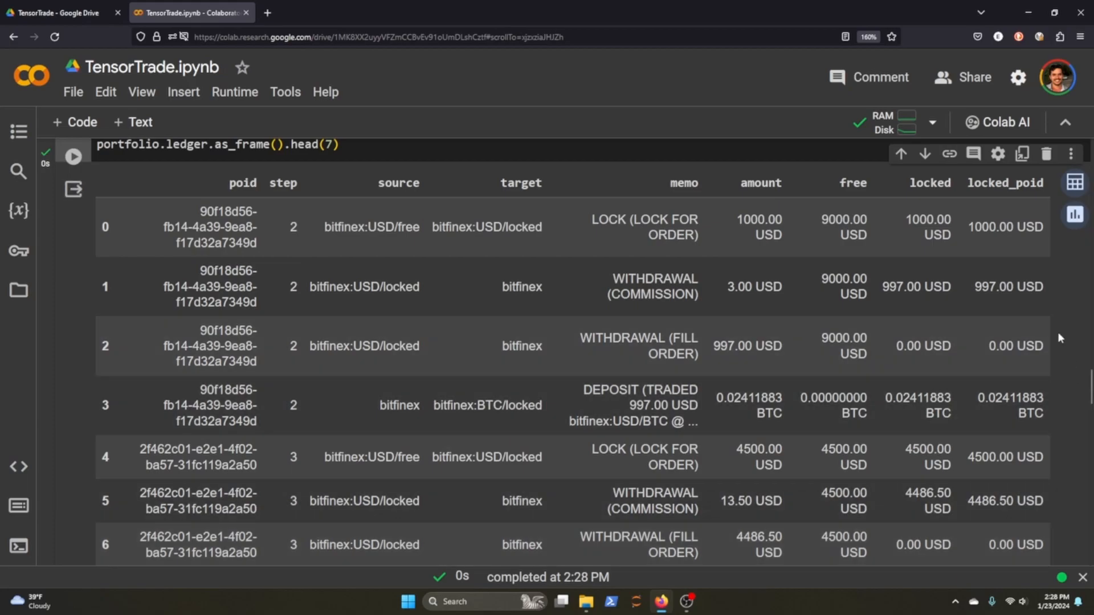
{"action": "scroll", "scroll_direction": "down", "scroll_amount": 3}
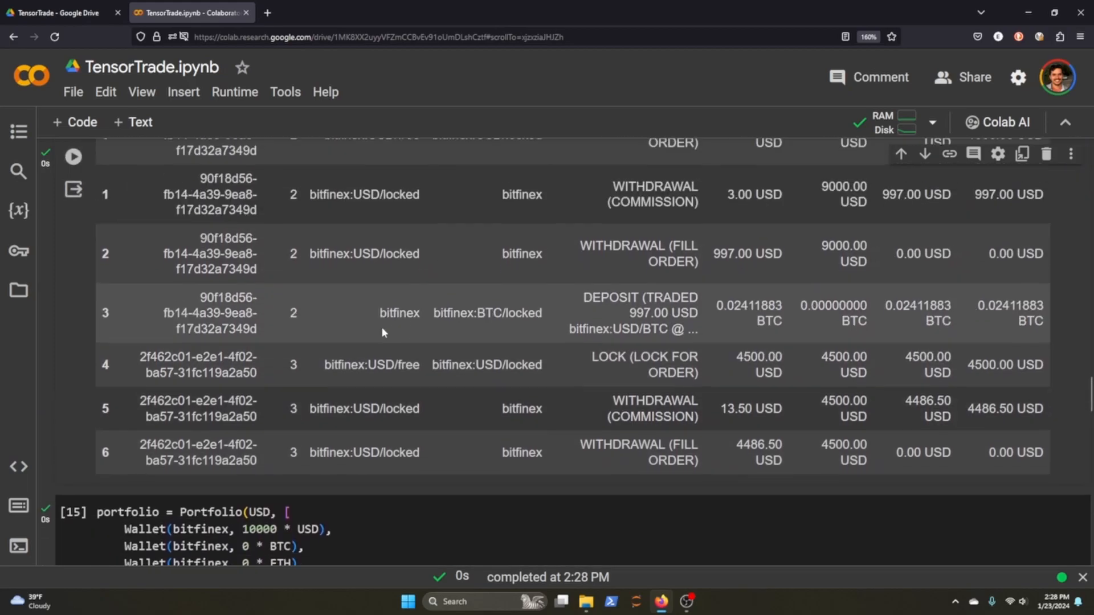
{"action": "scroll", "scroll_direction": "up", "scroll_amount": 3}
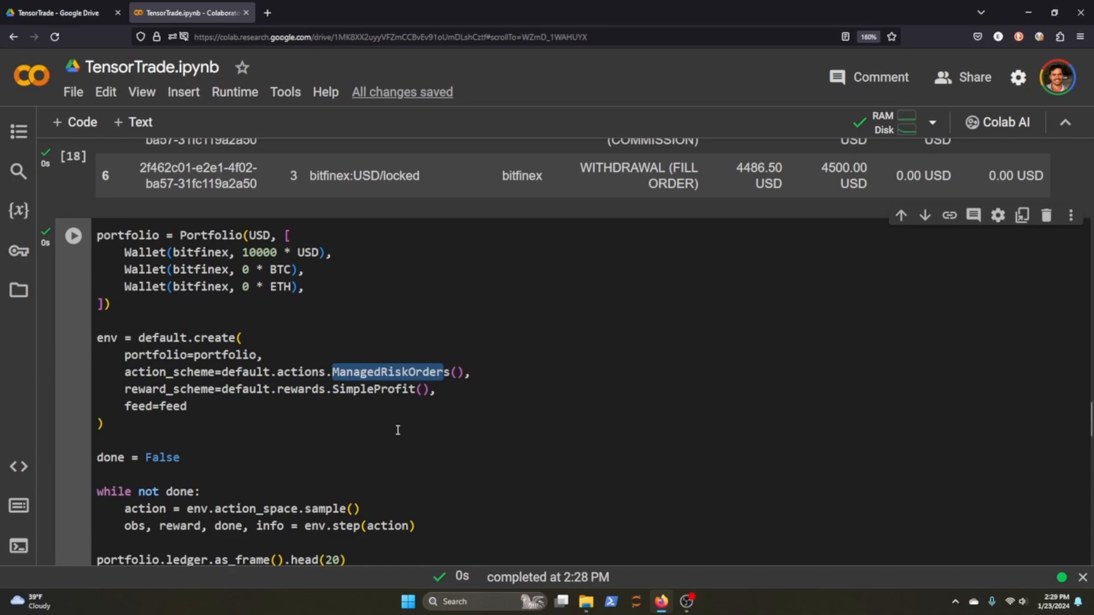
Scroll through the ManagedRiskOrders cell's TypeError traceback.
{"action": "scroll", "scroll_direction": "down", "scroll_amount": 3}
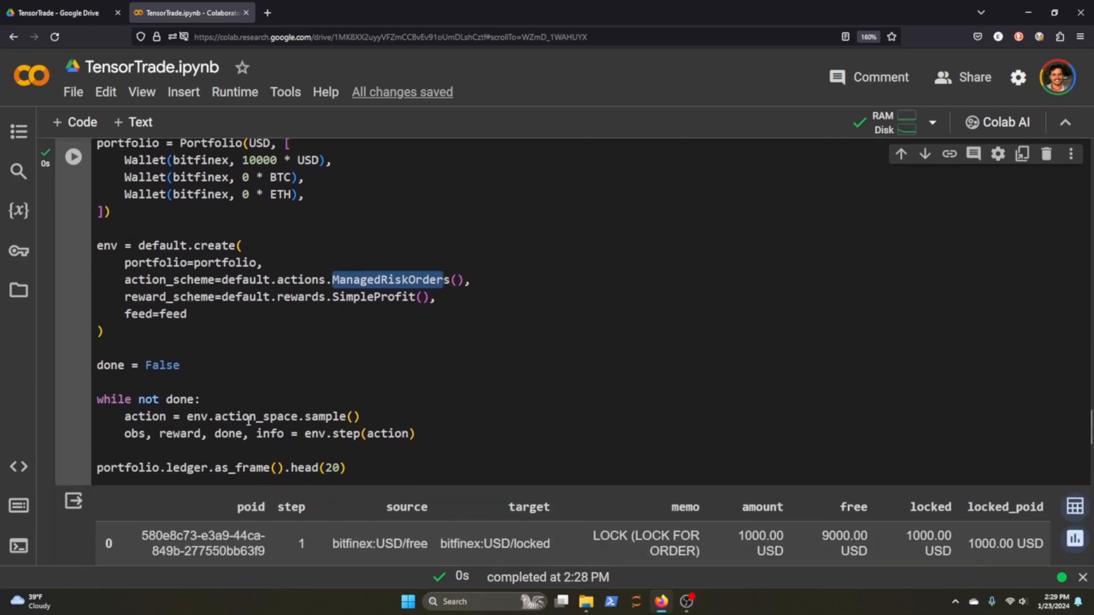
{"action": "scroll", "scroll_direction": "up", "scroll_amount": 3}
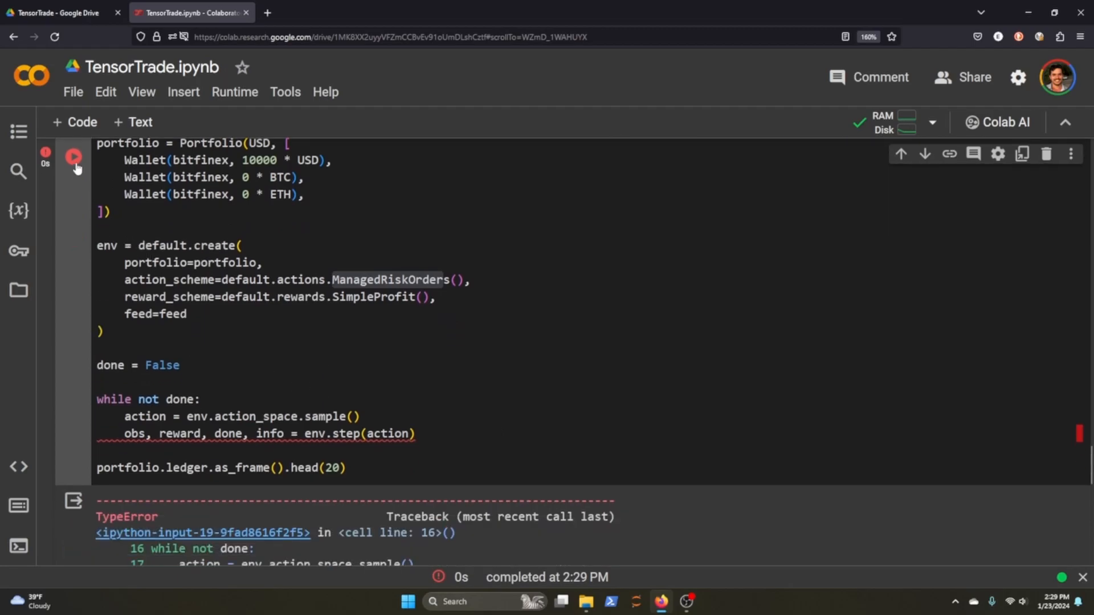
Rerun the ManagedRiskOrders cell, review its head(20) ledger output, and save the notebook.
{"action": "left_click", "coordinate": [72, 156]}
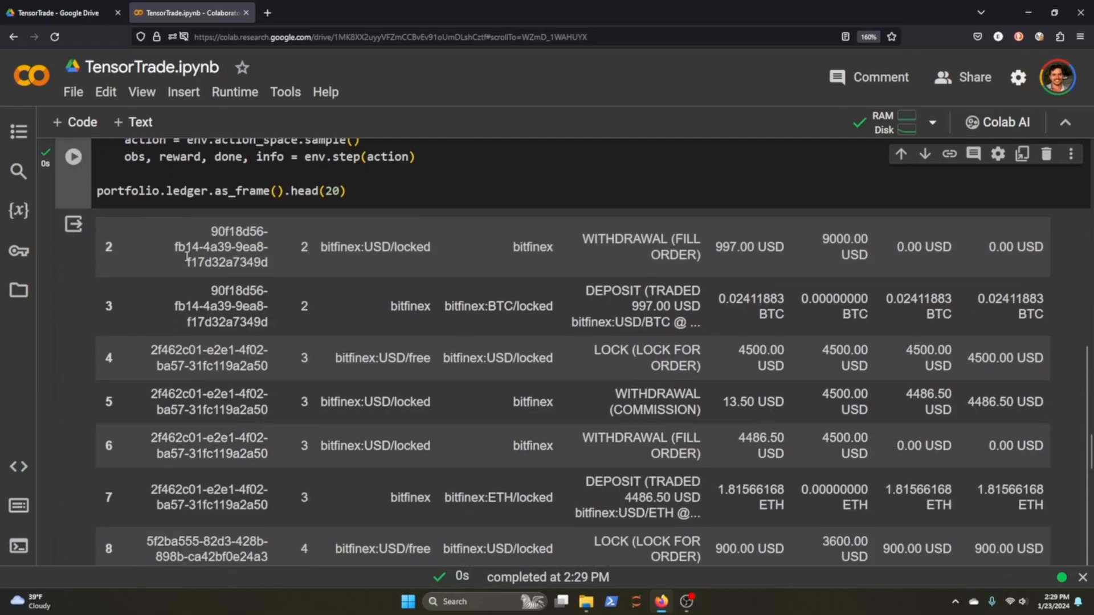
{"action": "scroll", "scroll_direction": "down", "scroll_amount": 3}
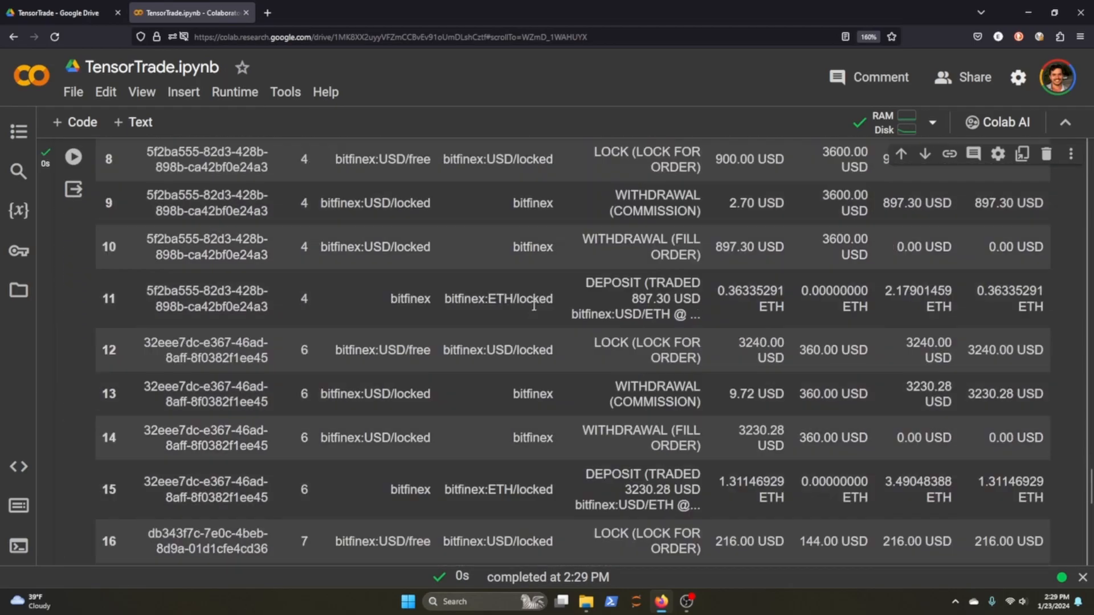
{"action": "scroll", "scroll_direction": "up", "scroll_amount": 3}
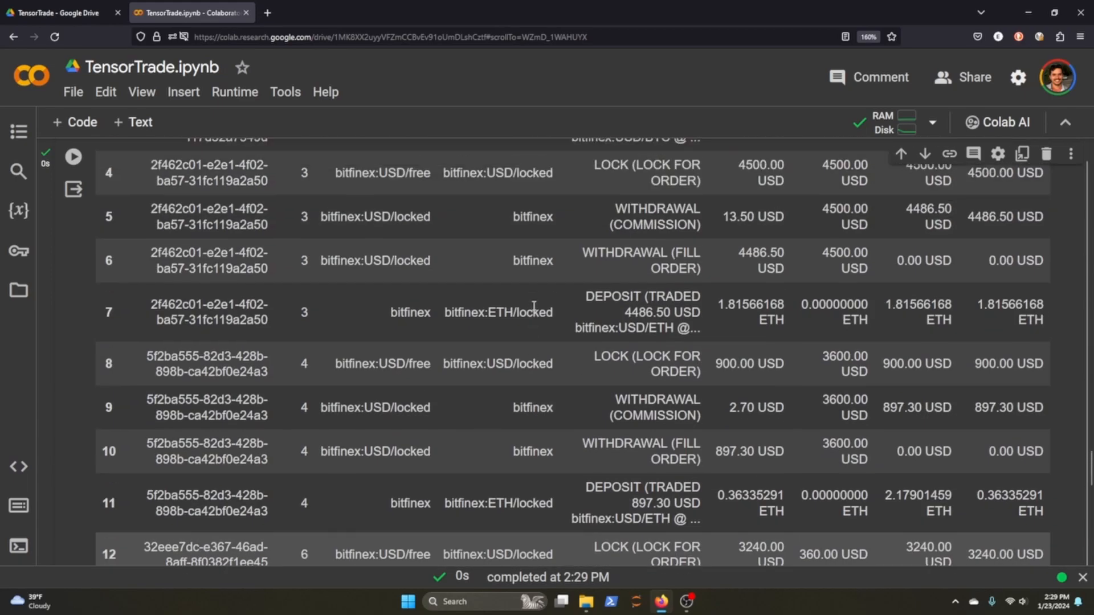
{"action": "scroll", "scroll_direction": "up", "scroll_amount": 3}
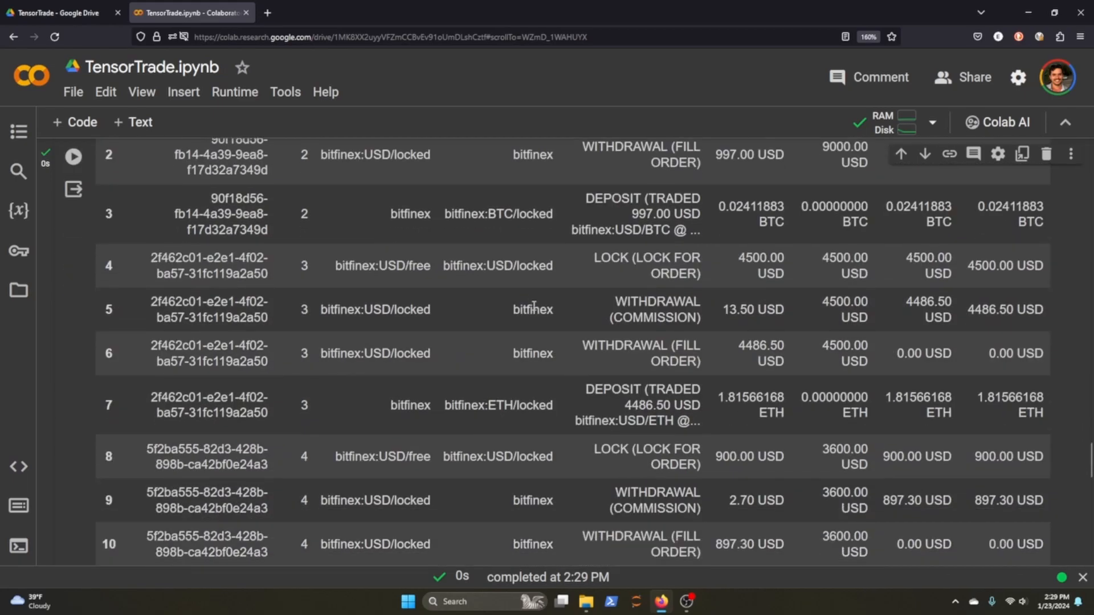
{"action": "scroll", "scroll_direction": "up", "scroll_amount": 3}
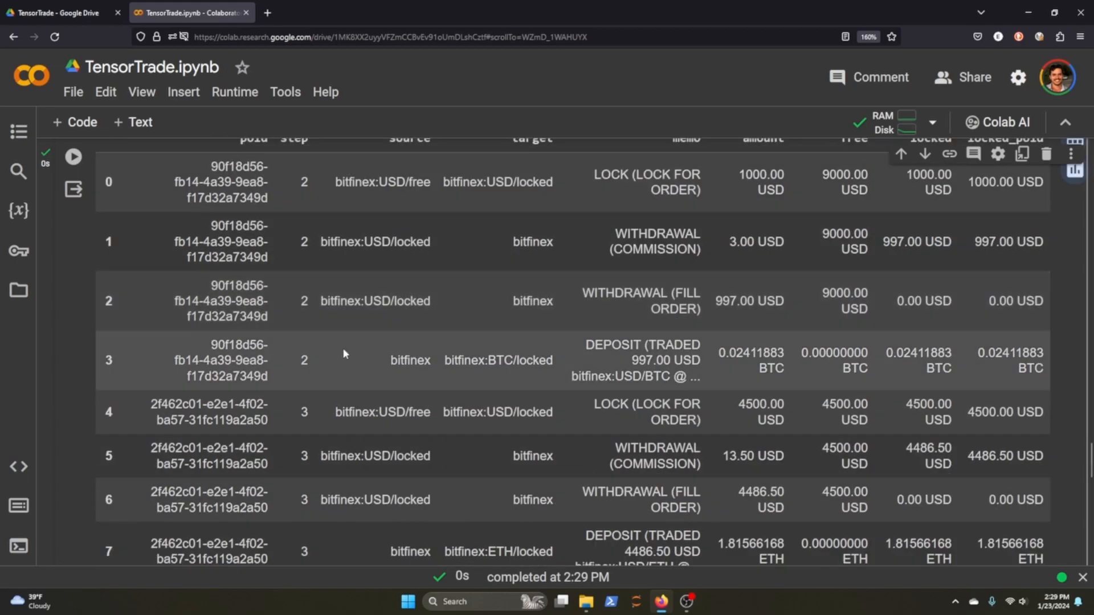
{"action": "scroll", "scroll_direction": "up", "scroll_amount": 3}
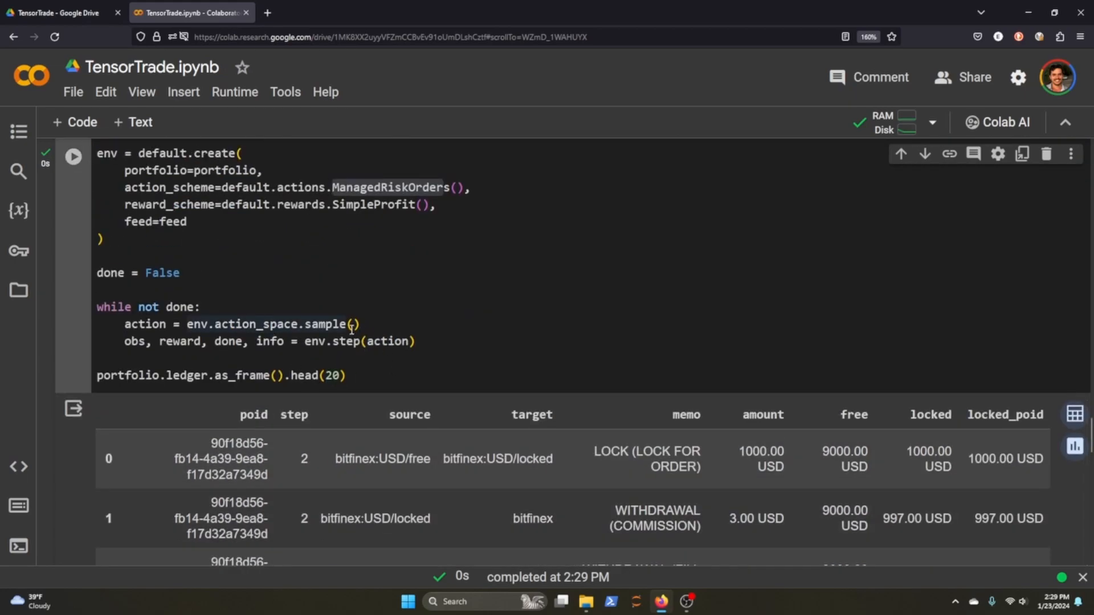
{"action": "key", "text": "ctrl+s"}
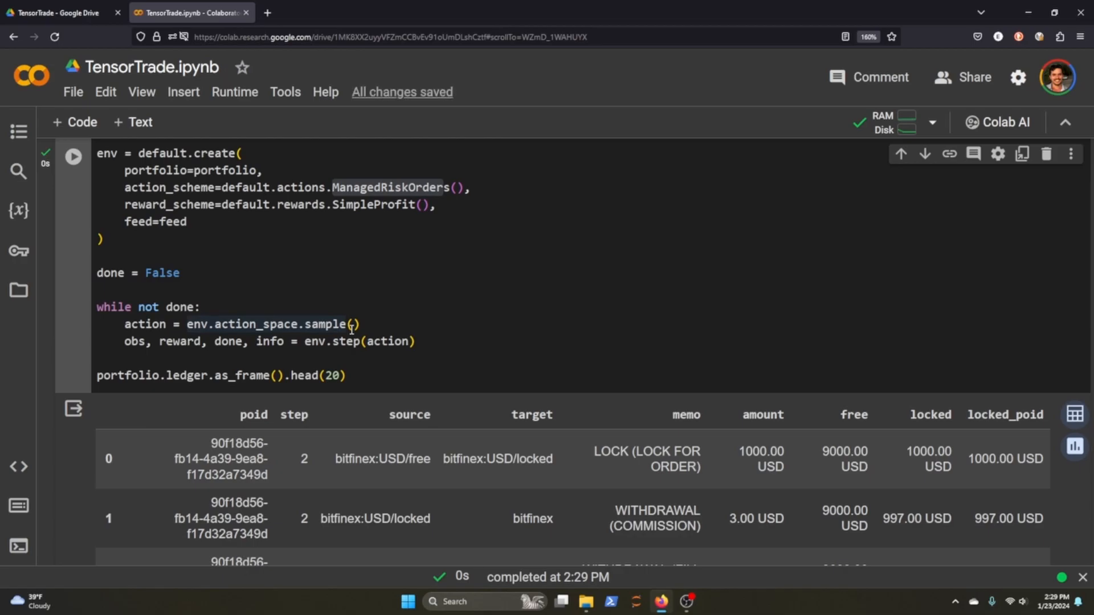
{"action": "scroll", "scroll_direction": "down", "scroll_amount": 3}
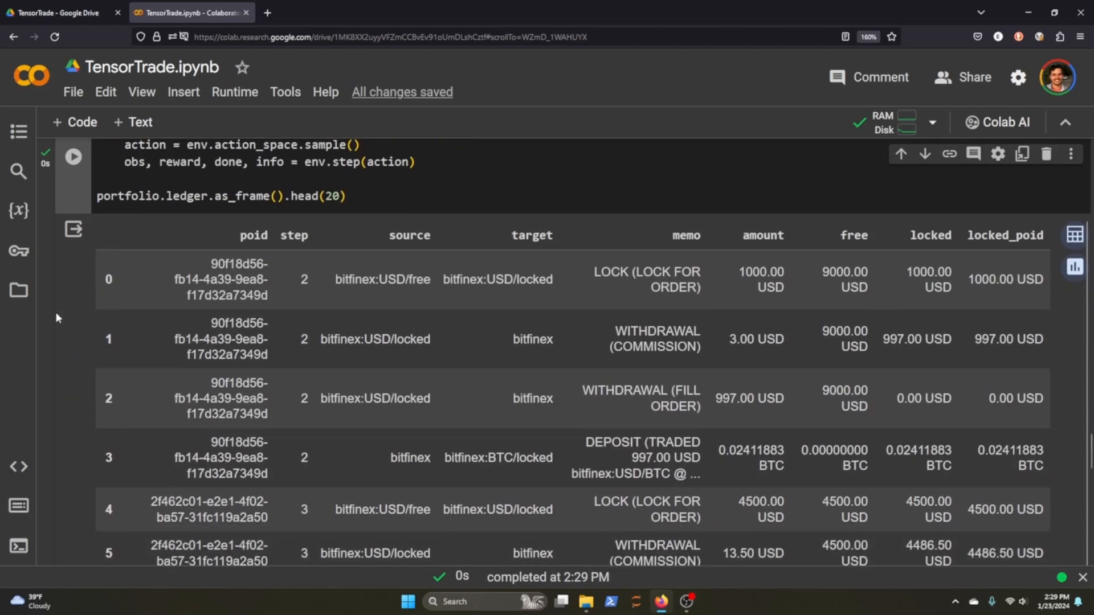
Run the df.to_excel cell to export the portfolio ledger to LedgerData.xlsx.
{"action": "scroll", "scroll_direction": "down", "scroll_amount": 3}
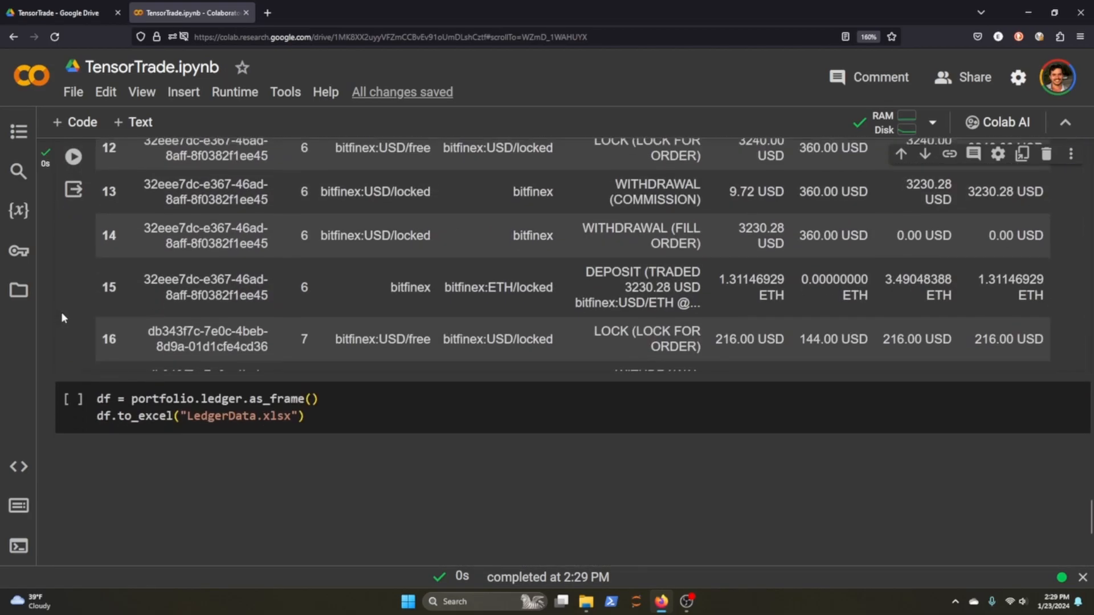
{"action": "left_click", "coordinate": [192, 417]}
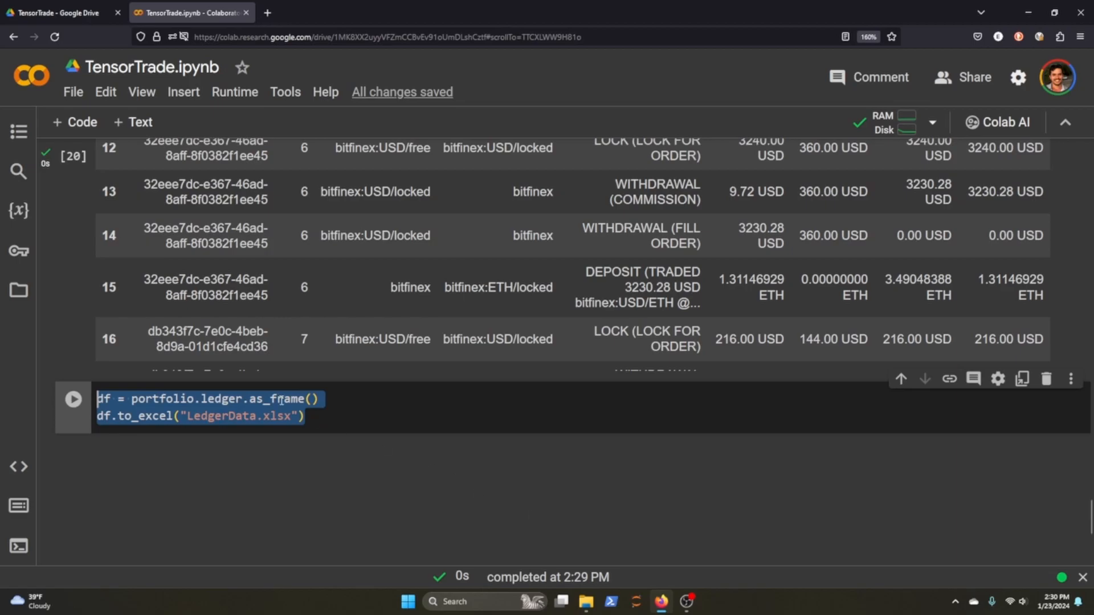
{"action": "left_click", "coordinate": [72, 398]}
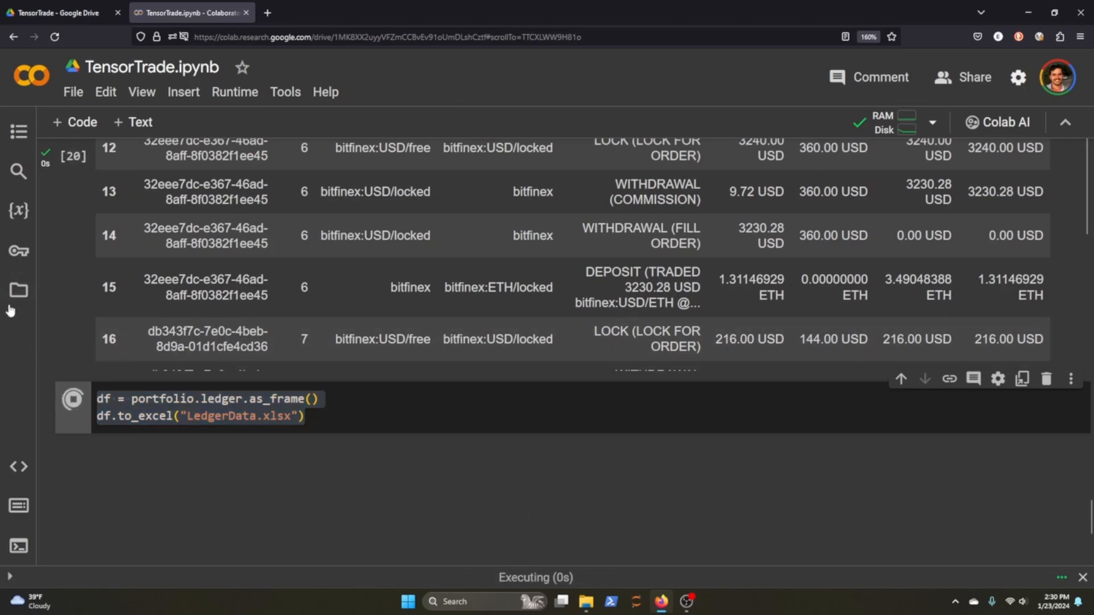
Download LedgerData.xlsx through its three-dot menu in the Files sidebar.
{"action": "left_click", "coordinate": [19, 291]}
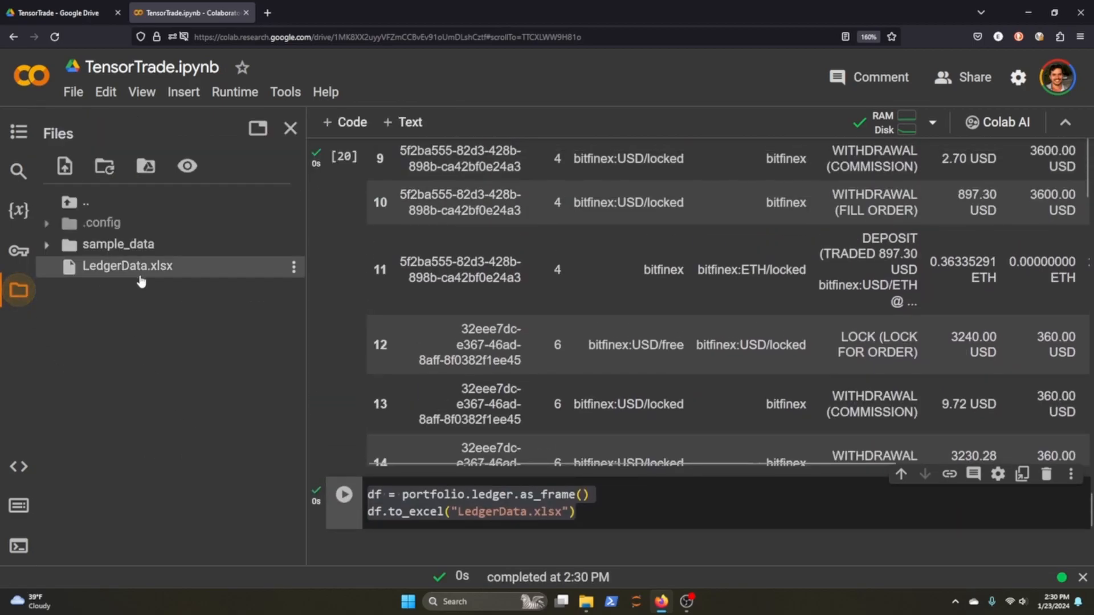
{"action": "mouse_move", "coordinate": [127, 267]}
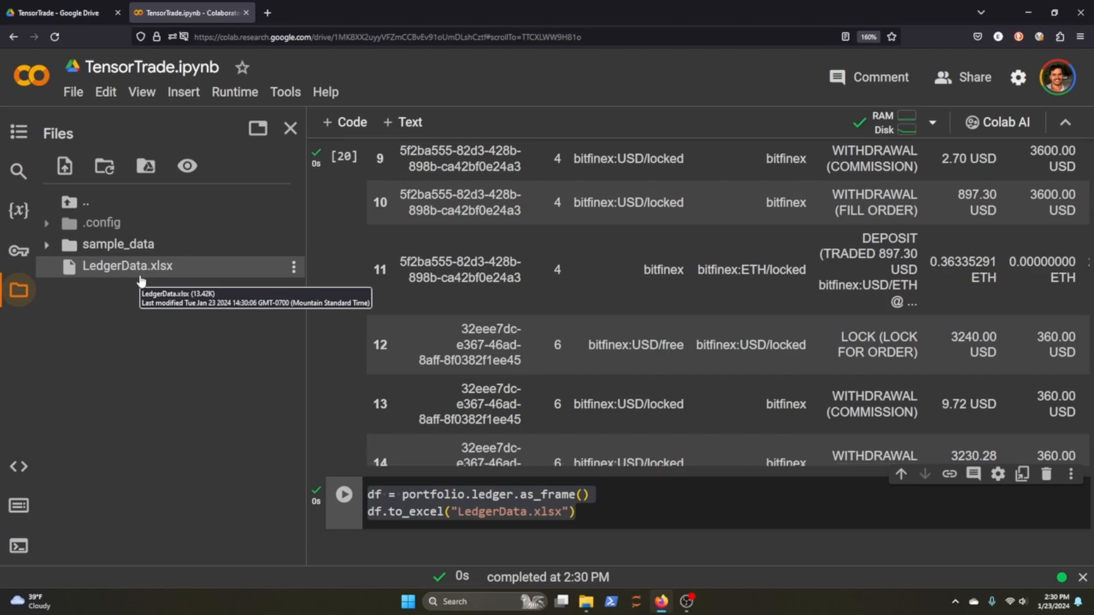
{"action": "mouse_move", "coordinate": [291, 273]}
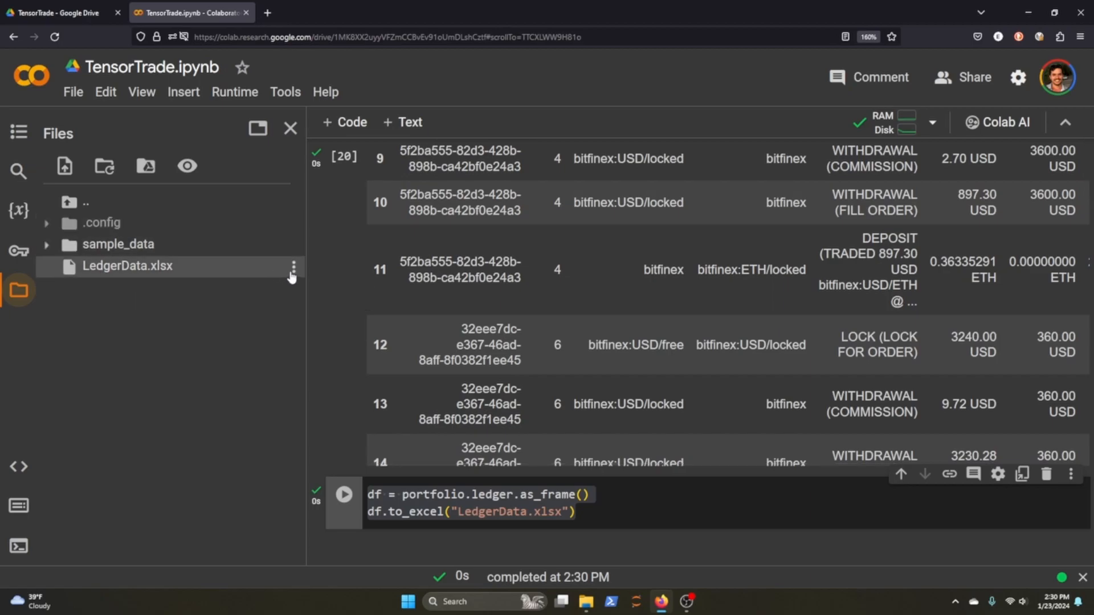
{"action": "left_click", "coordinate": [292, 269]}
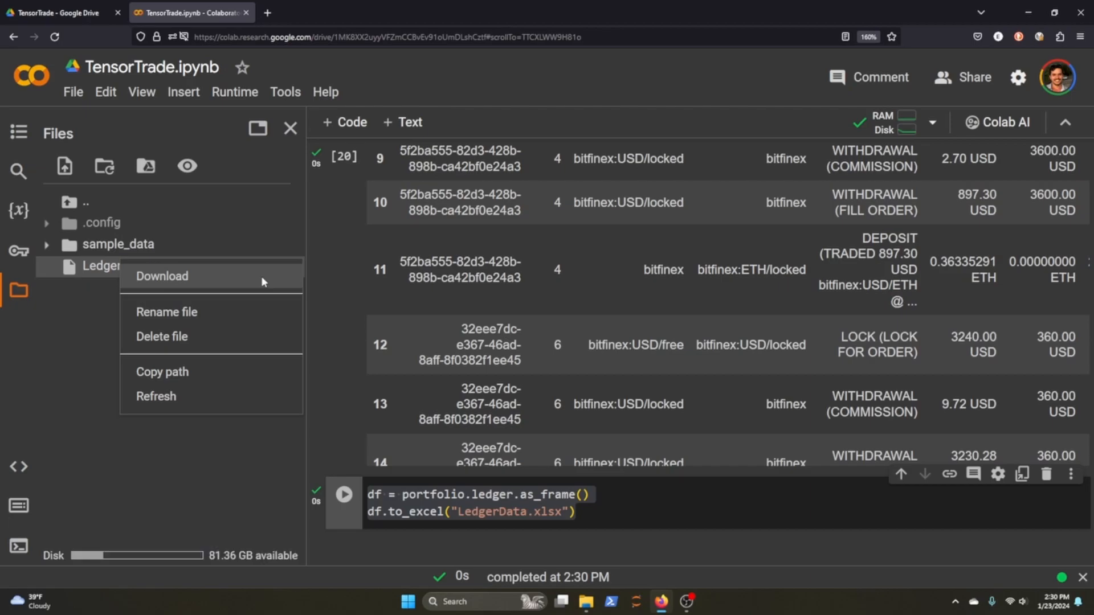
{"action": "left_click", "coordinate": [290, 128]}
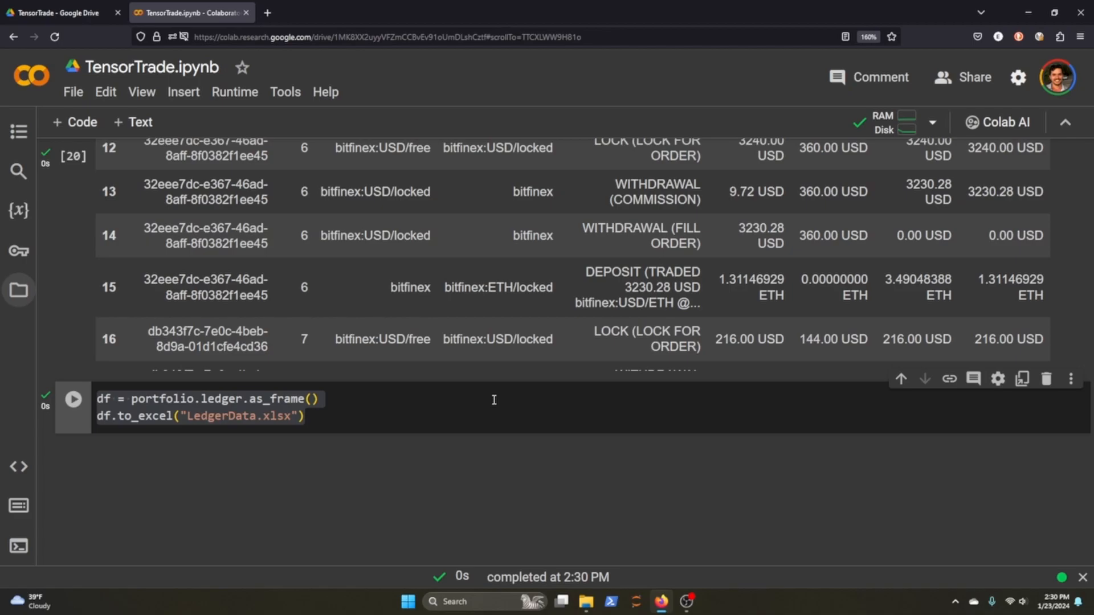
{"action": "mouse_move", "coordinate": [494, 451]}
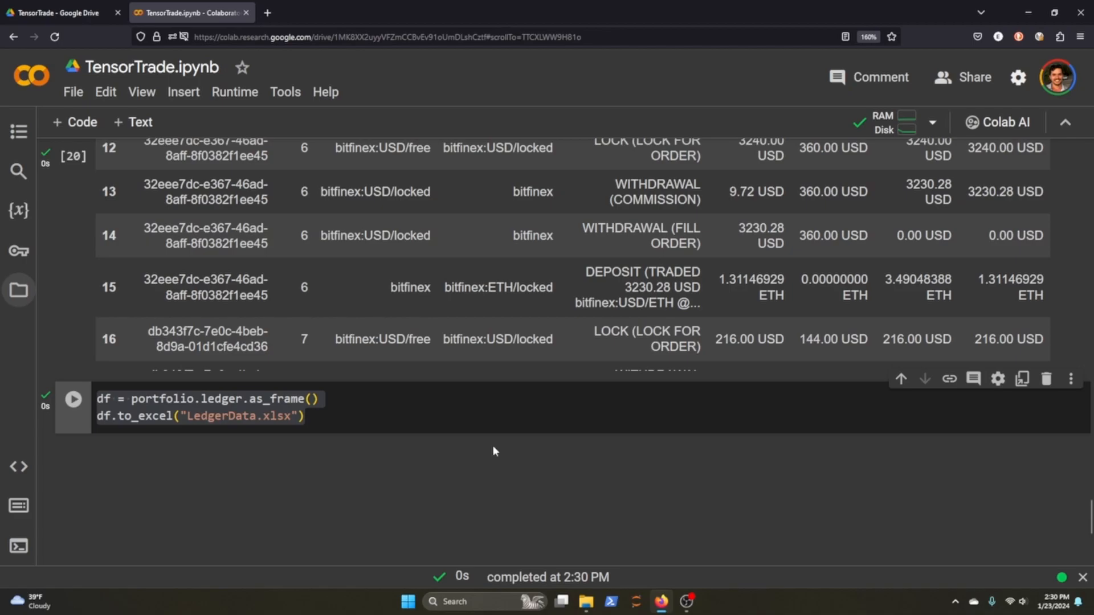
{"action": "mouse_move", "coordinate": [414, 456]}
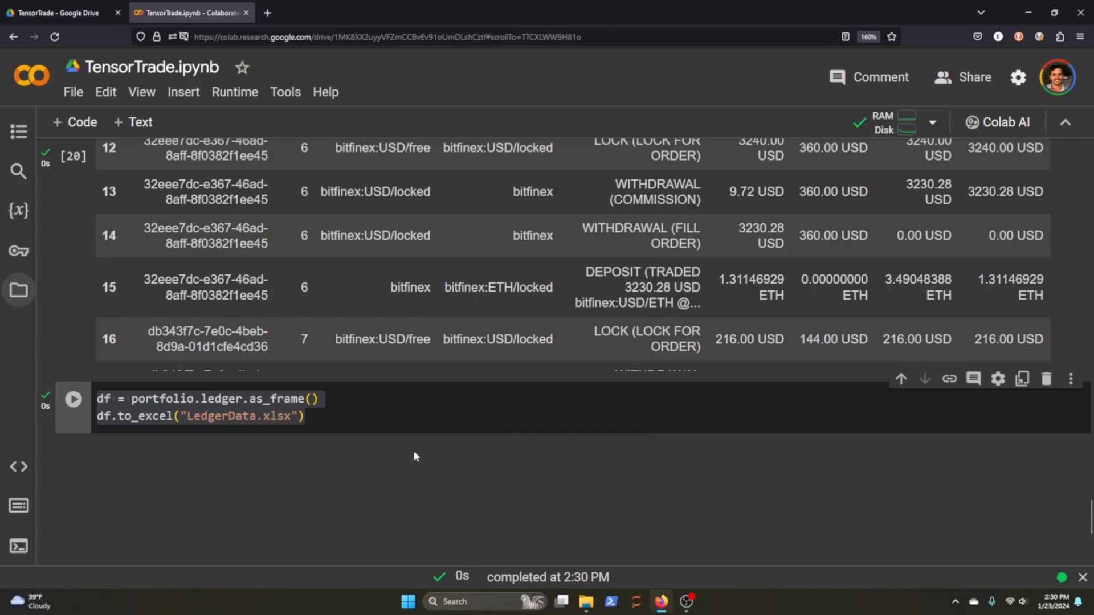